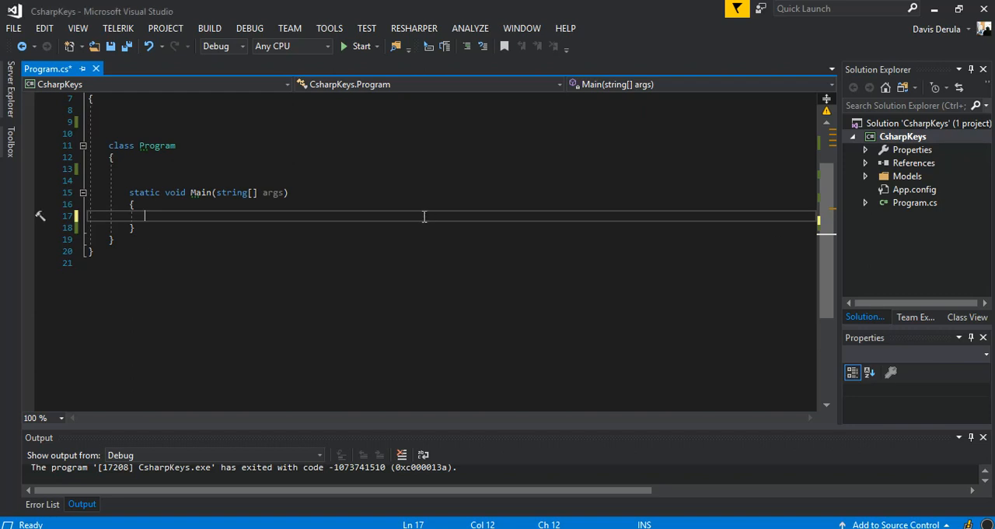
Declare byte[] bytes = {0, 1, 33, 25} inside Main.
{"action": "type", "text": "byte[]"}
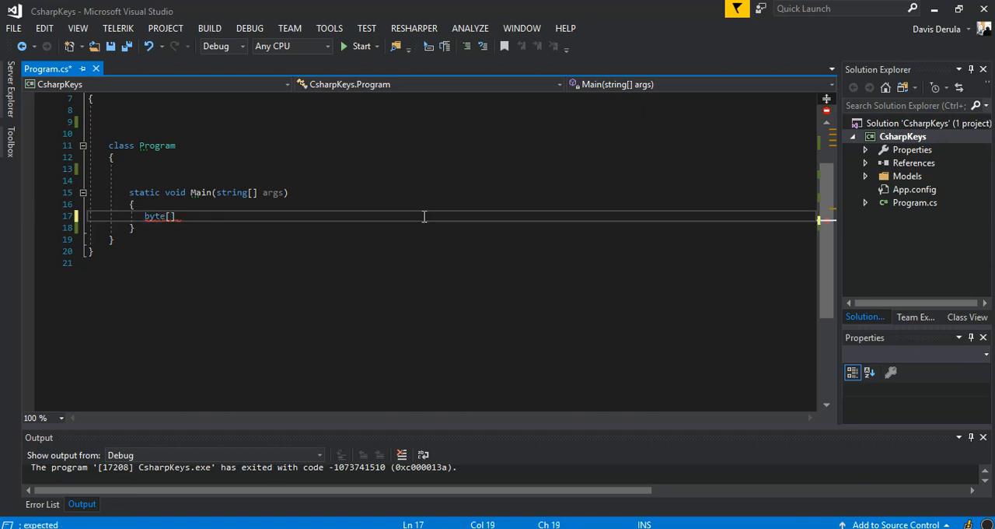
{"action": "type", "text": "bytes"}
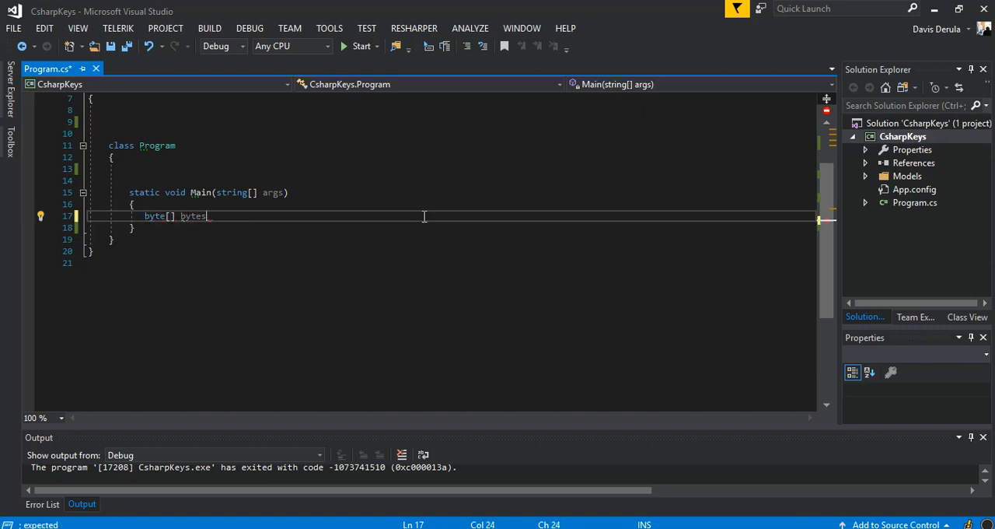
{"action": "type", "text": "= {}"}
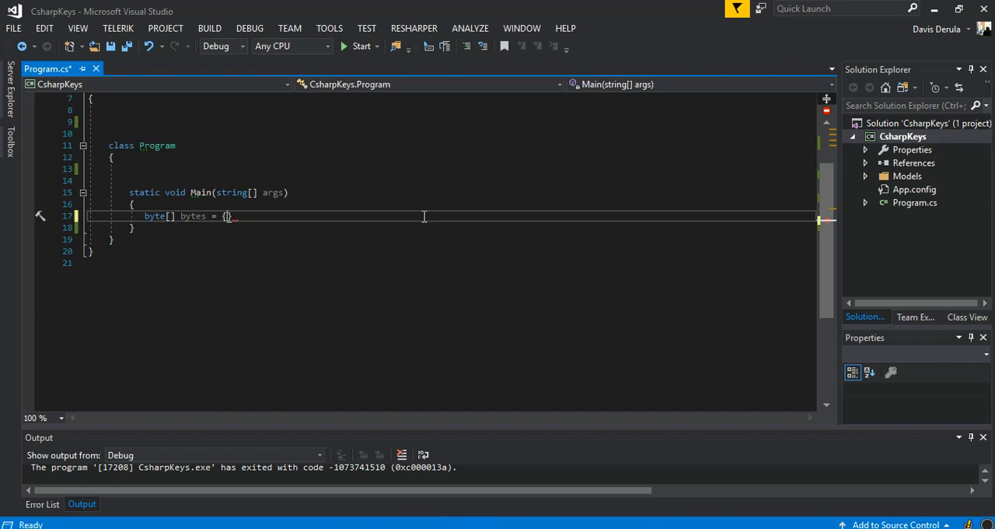
{"action": "type", "text": "0,1"}
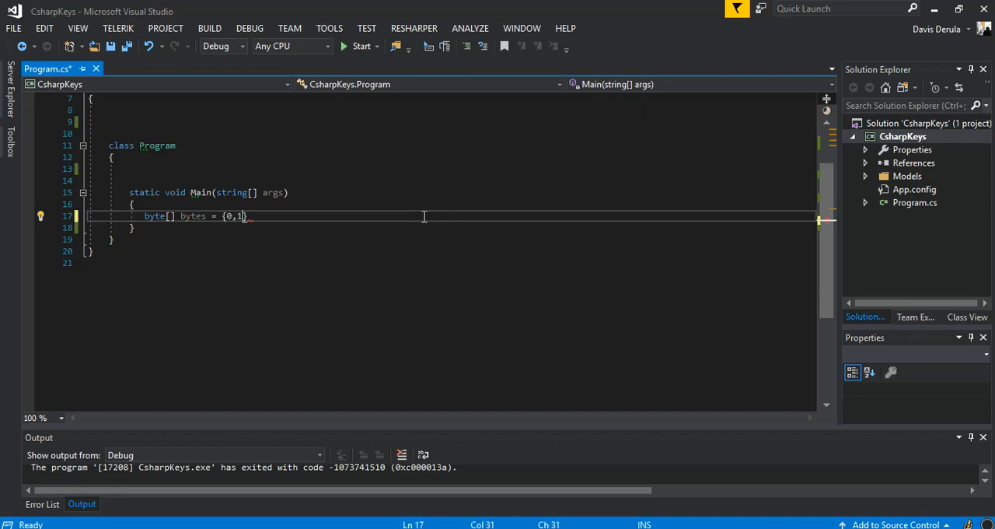
{"action": "type", "text": "33"}
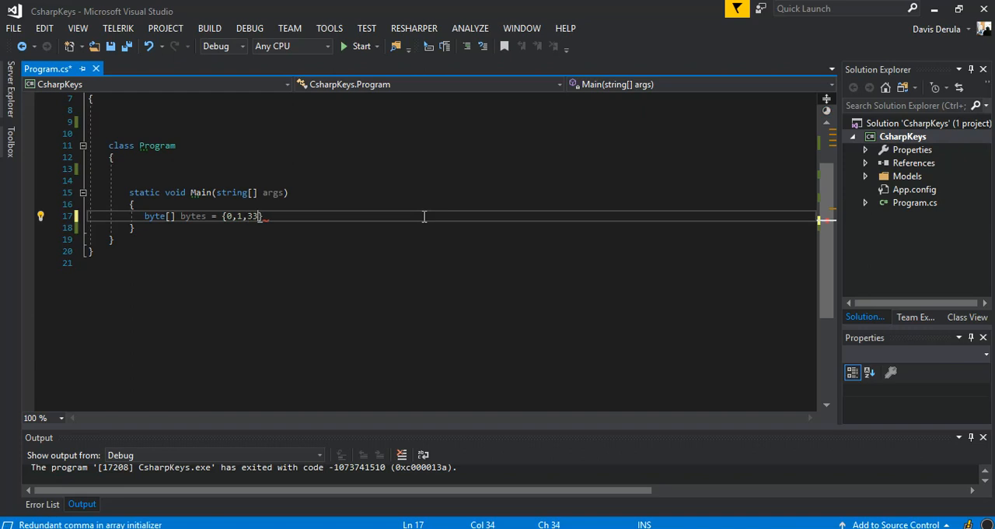
{"action": "type", "text": ",25"}
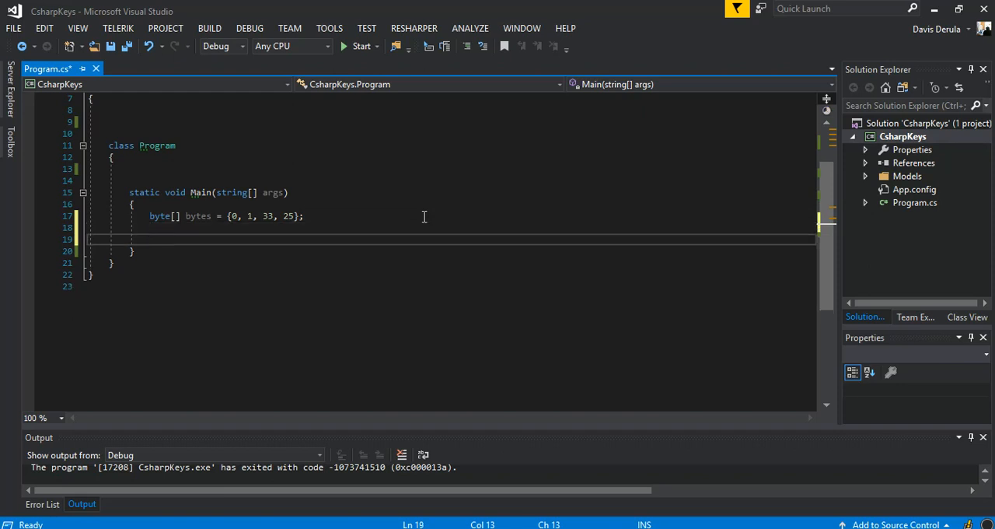
Add if (BitConverter.IsLittleEndian) Array.Reverse(bytes); below the array declaration.
{"action": "type", "text": "if("}
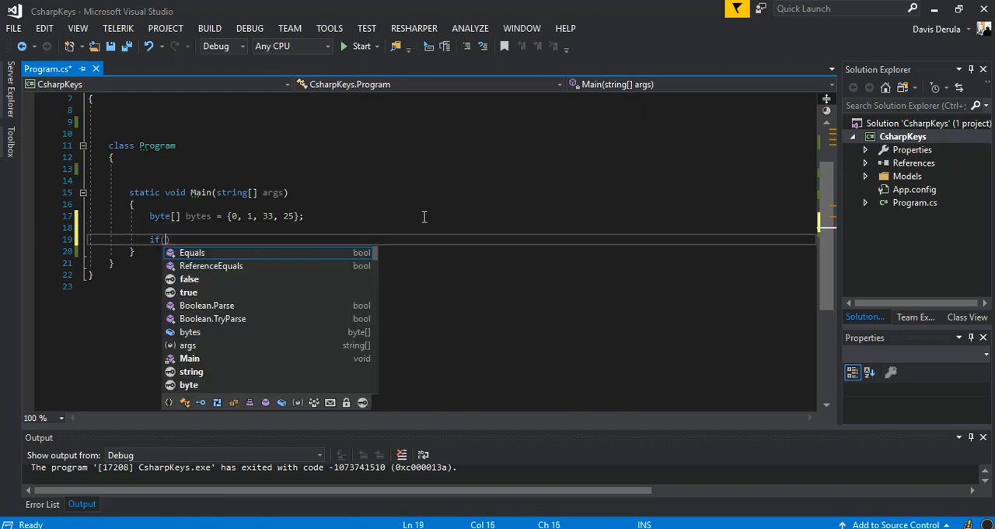
{"action": "type", "text": "bi"}
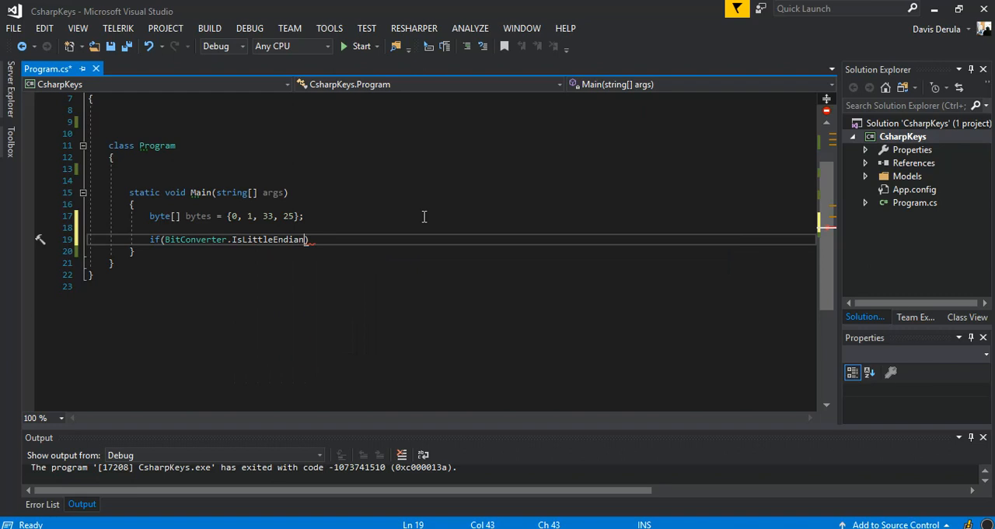
{"action": "double_click", "coordinate": [268, 239]}
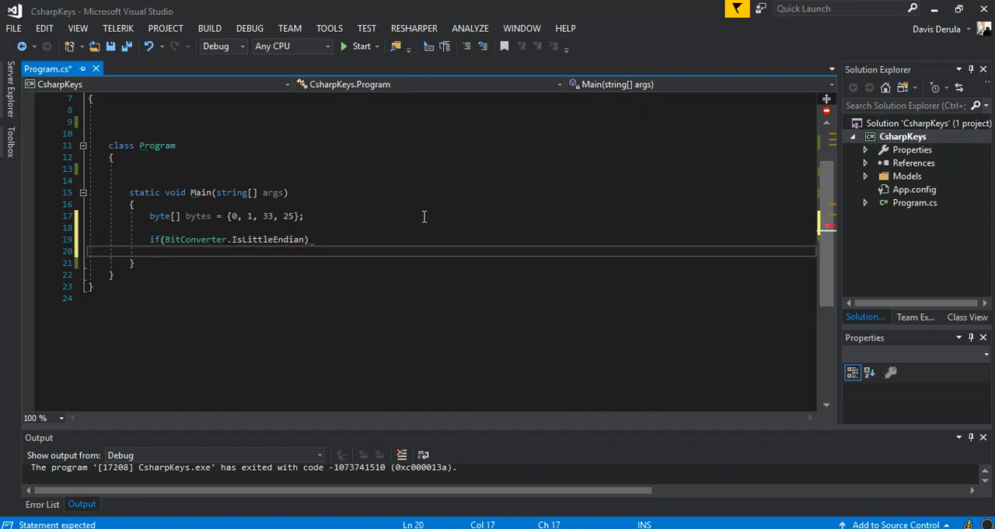
{"action": "type", "text": "arr"}
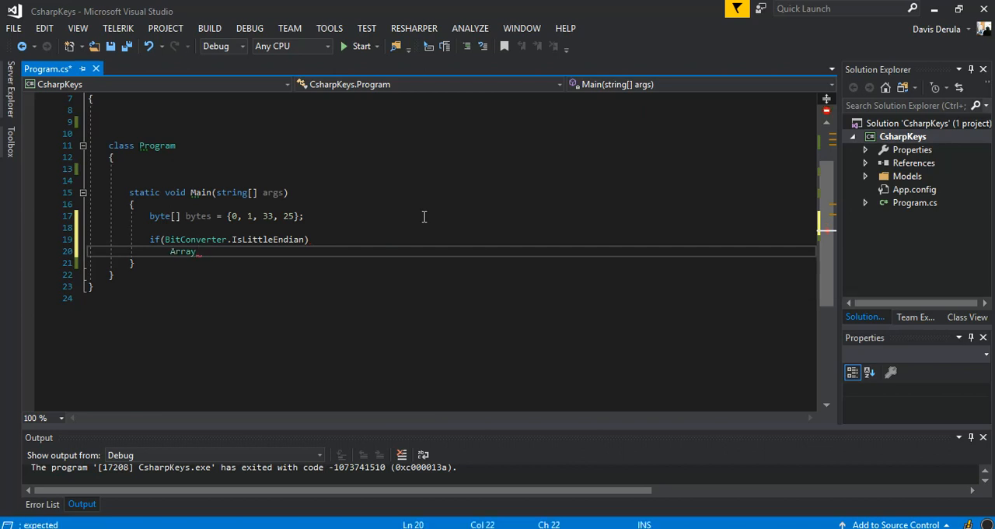
{"action": "type", "text": "rse(bytes);"}
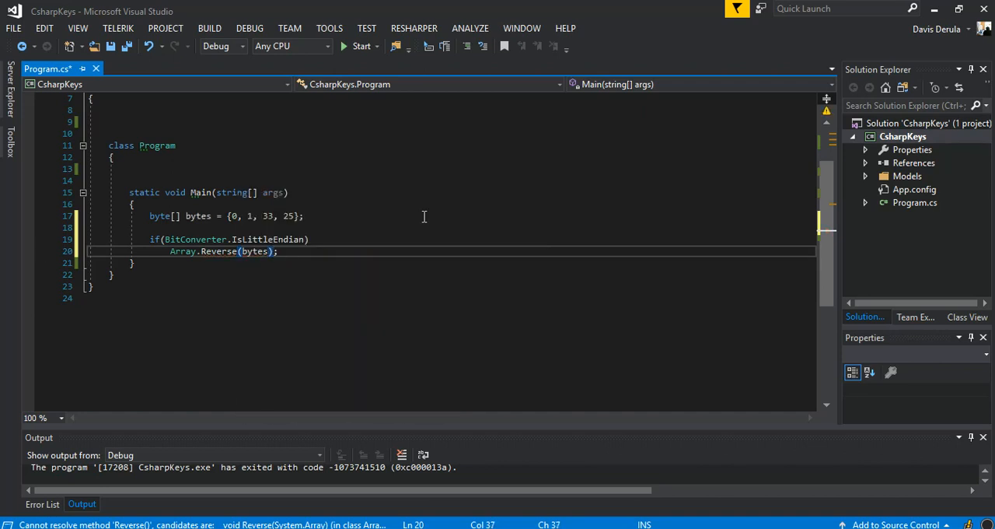
{"action": "key", "text": "enter"}
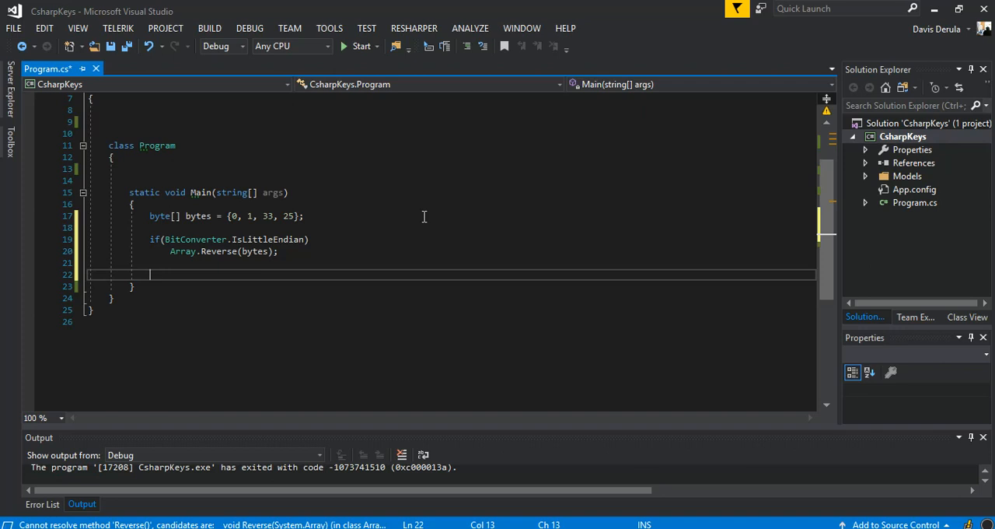
Add int x = BitConverter.ToInt32(bytes, 0); then an empty Console.WriteLine() via cw.
{"action": "type", "text": "int"}
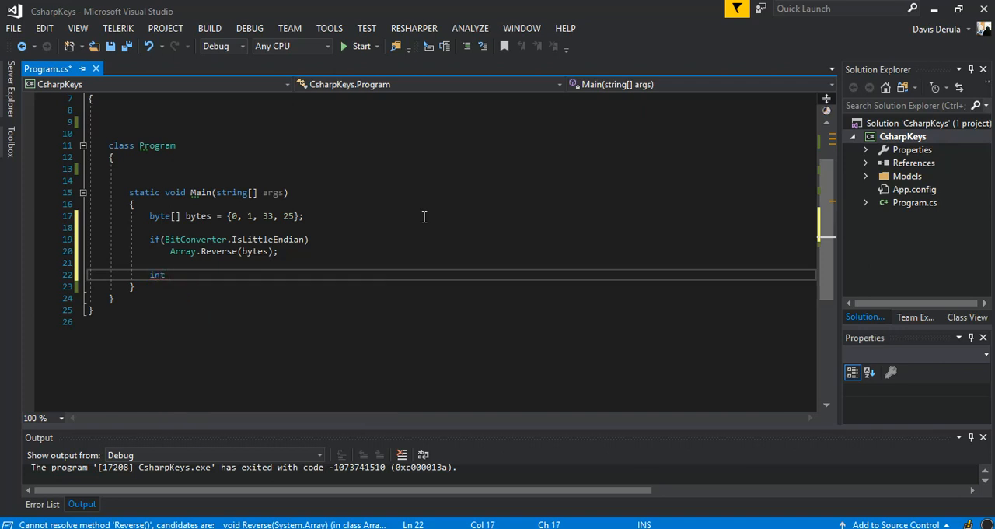
{"action": "type", "text": "x ="}
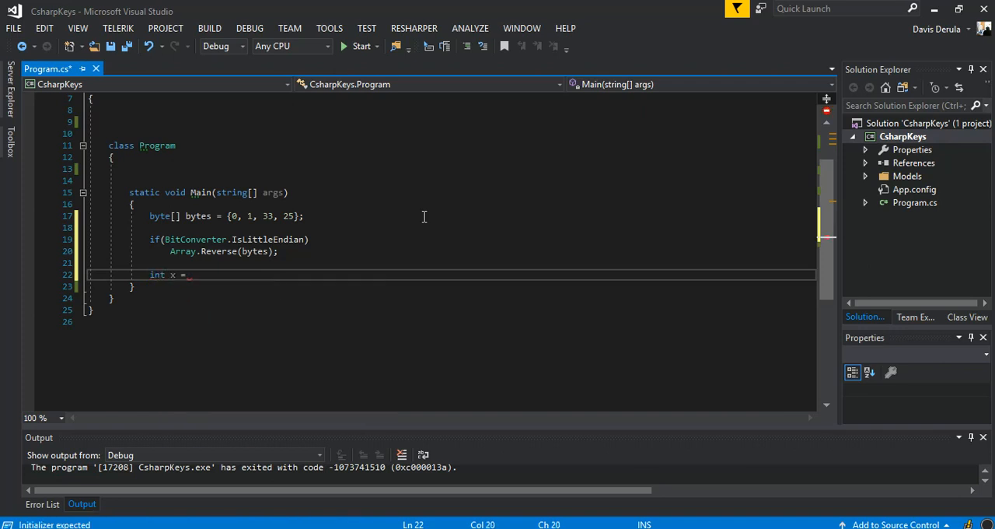
{"action": "type", "text": "b"}
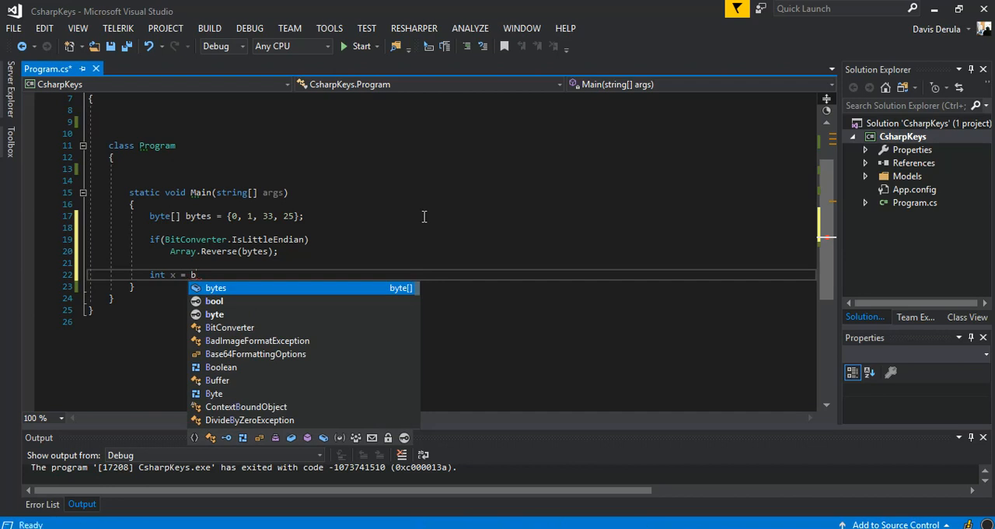
{"action": "type", "text": "itConverter."}
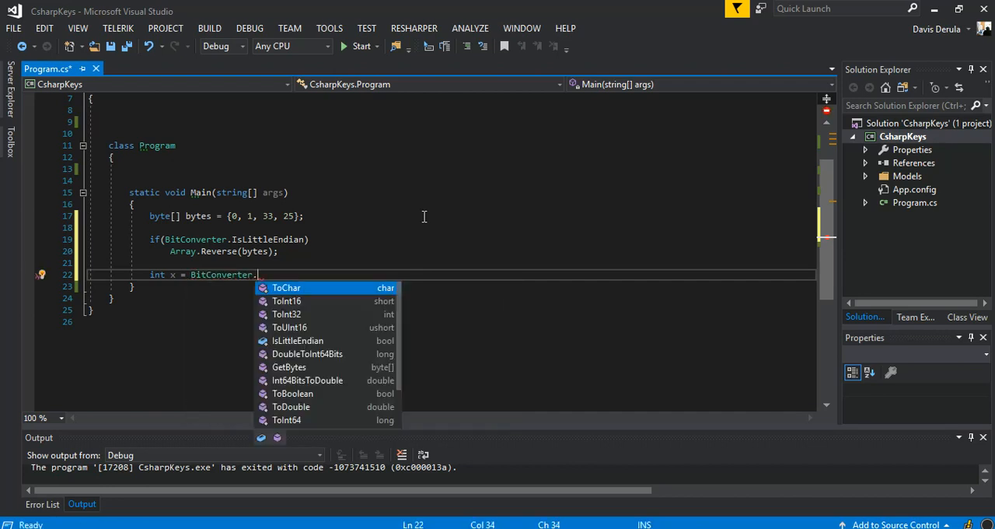
{"action": "type", "text": "to"}
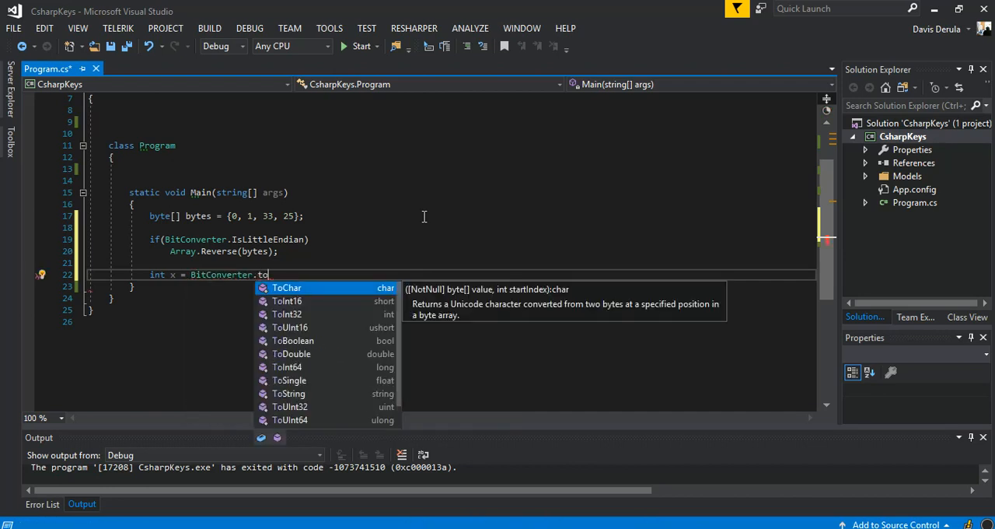
{"action": "type", "text": "int"}
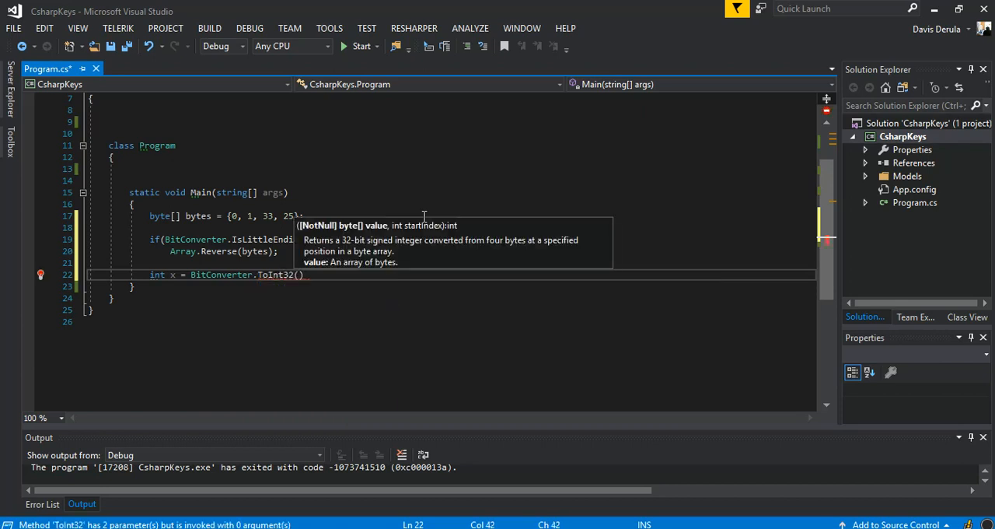
{"action": "type", "text": "b"}
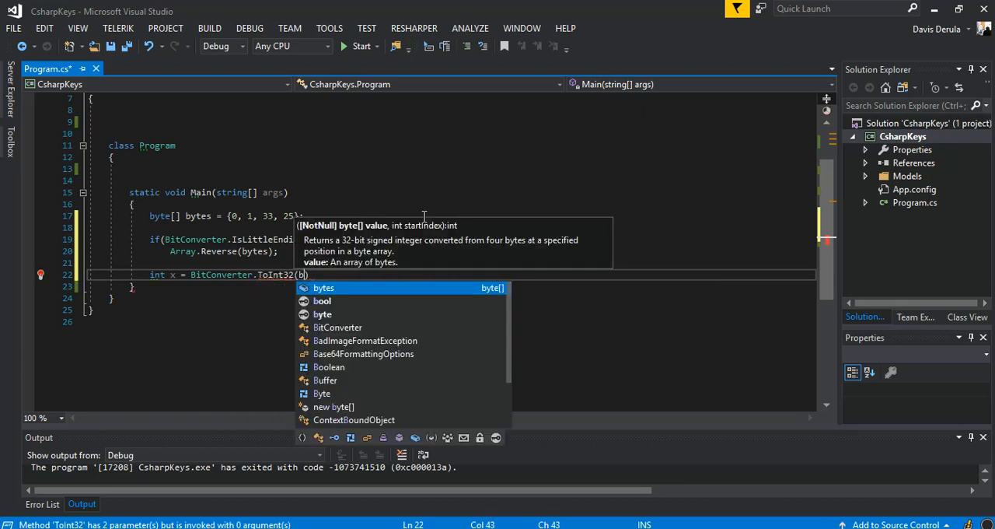
{"action": "type", "text": "ytes"}
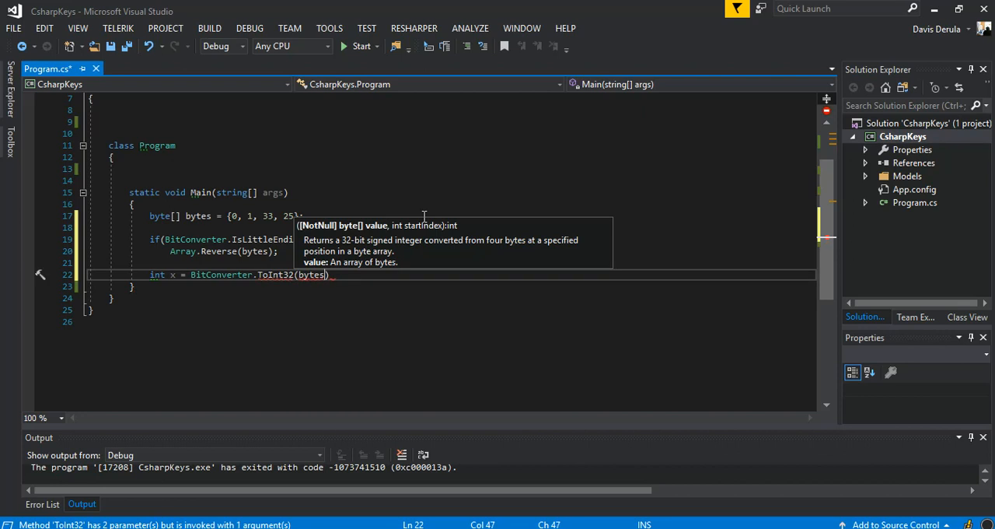
{"action": "type", "text": ","}
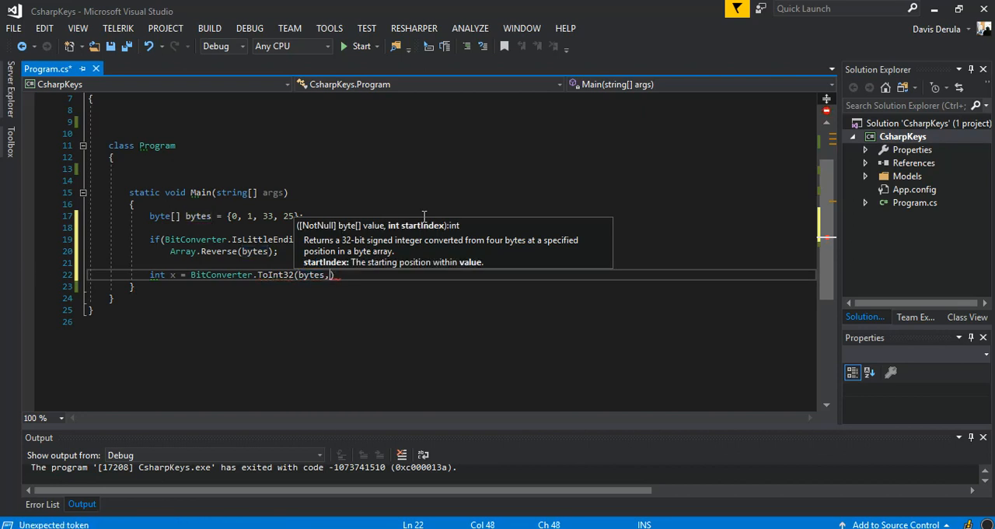
{"action": "type", "text": "0"}
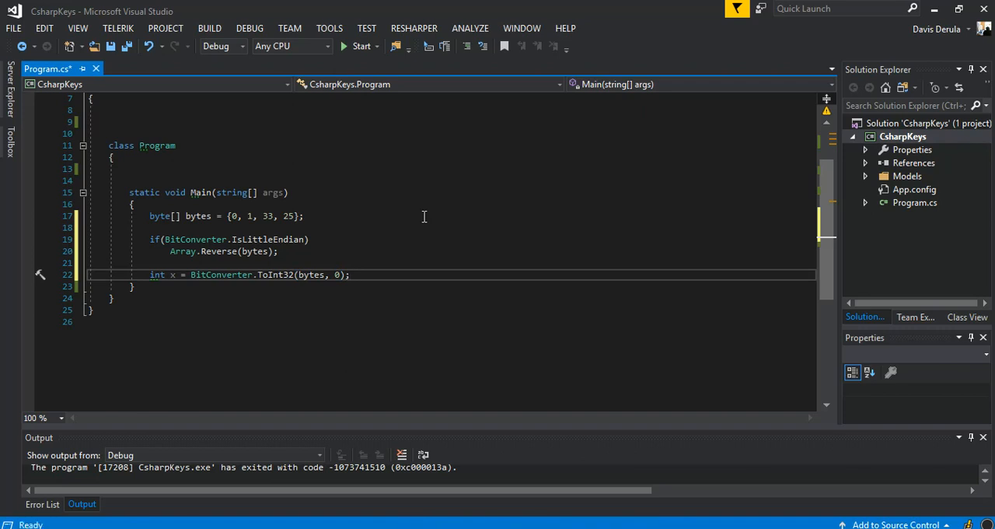
{"action": "type", "text": "cw"}
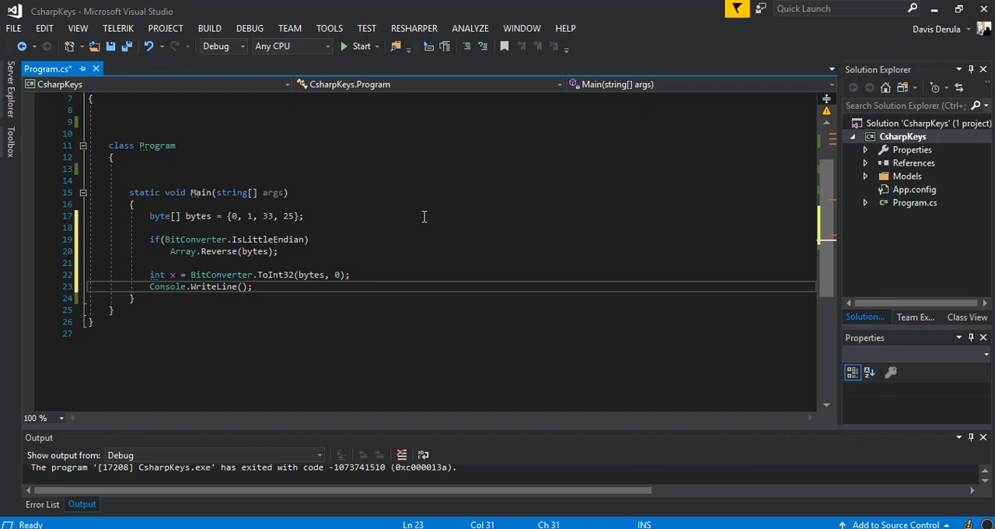
Fill the WriteLine with $"int: {x}".
{"action": "type", "text": "$\"\""}
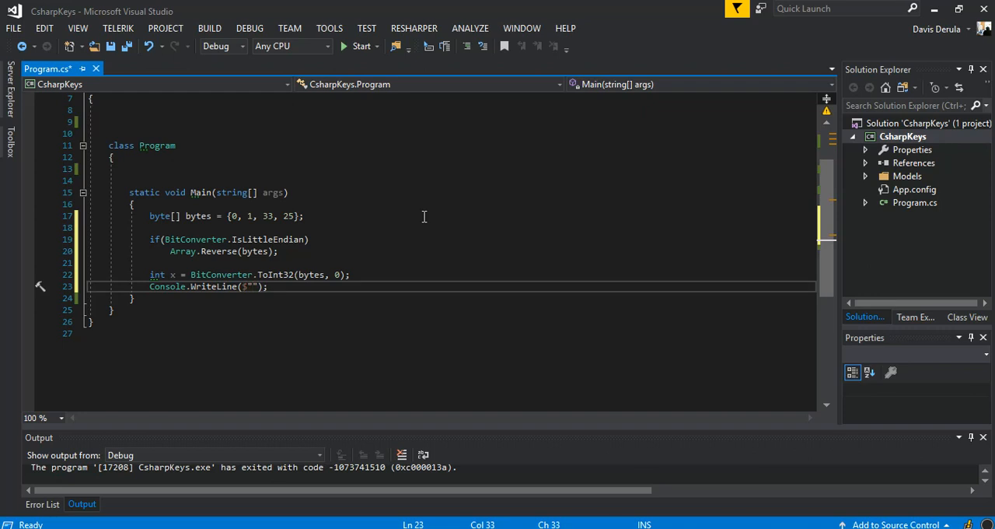
{"action": "type", "text": "int:"}
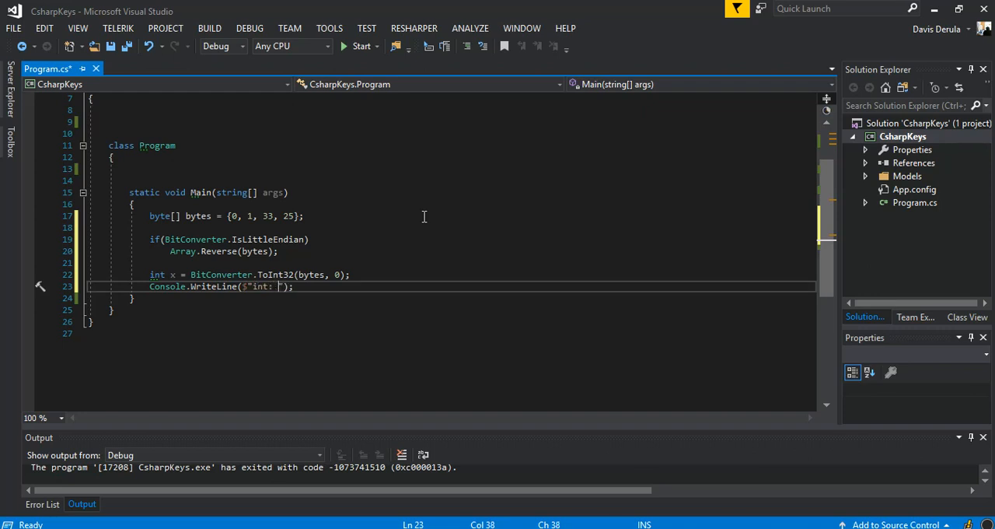
{"action": "type", "text": "{}"}
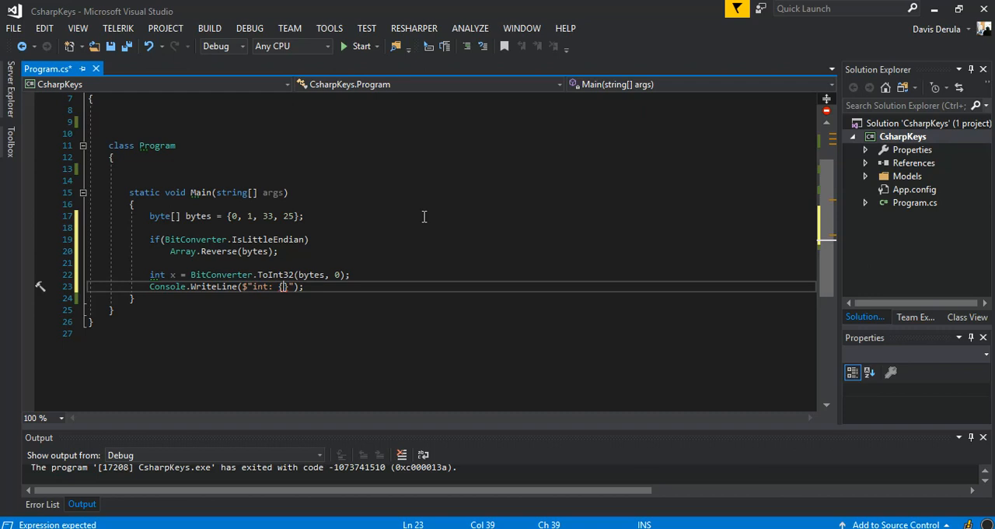
{"action": "type", "text": "x"}
{"action": "type", "text": "c"}
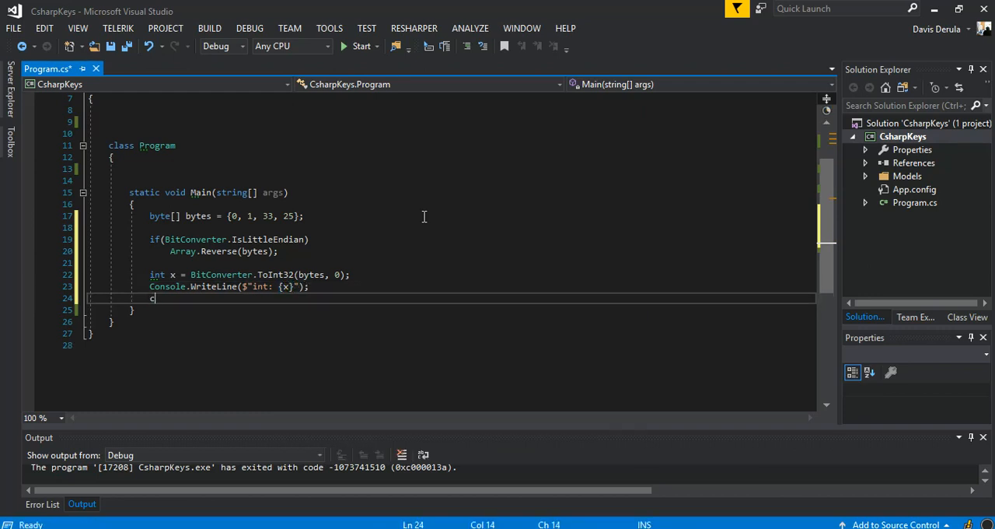
Add Console.ReadLine(); below and start building the program.
{"action": "type", "text": "onsole."}
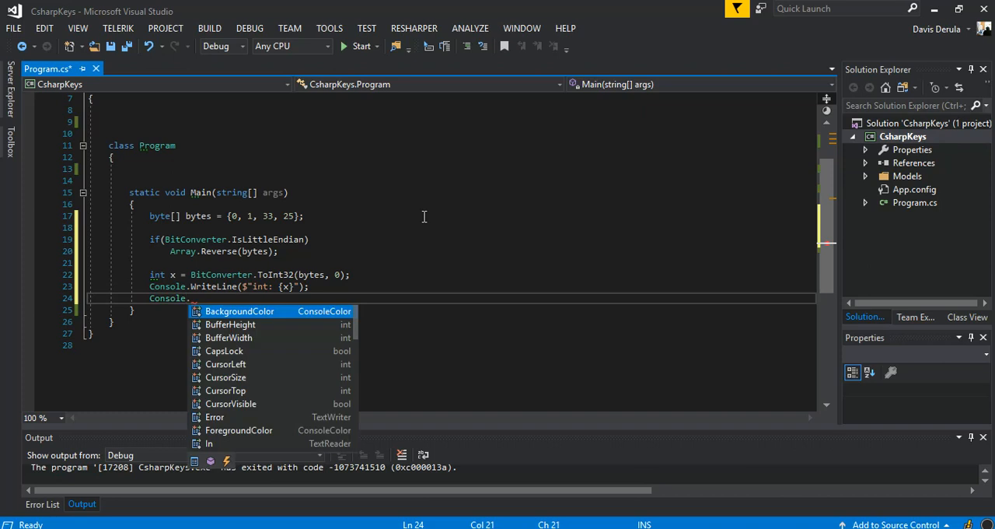
{"action": "type", "text": "ReadLine();"}
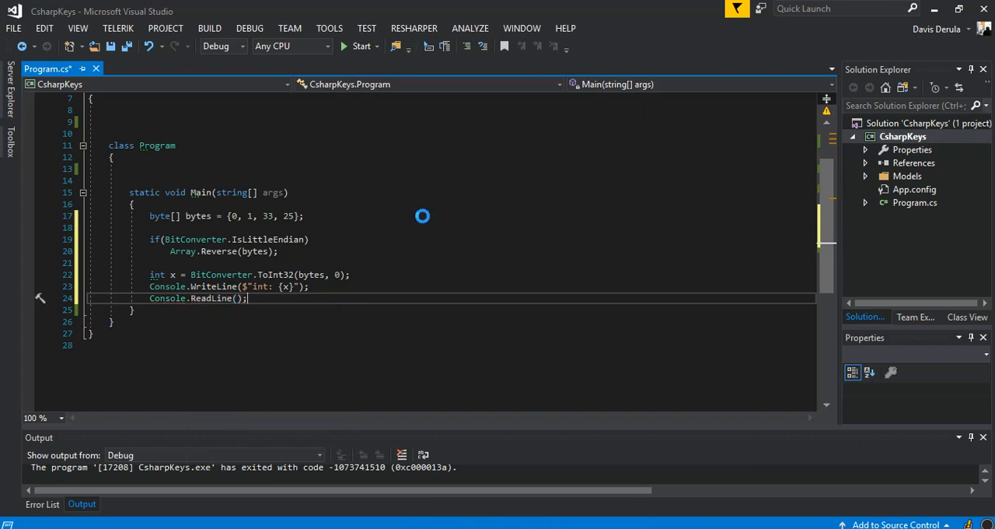
{"action": "left_click", "coordinate": [361, 45]}
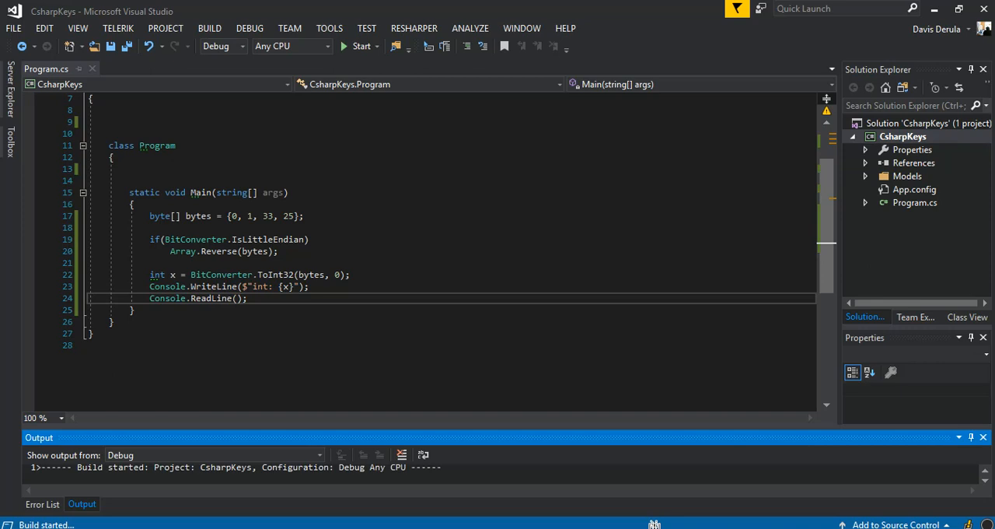
Run the program, read 'int: 74009' in the console, then close the console.
{"action": "left_click", "coordinate": [360, 46]}
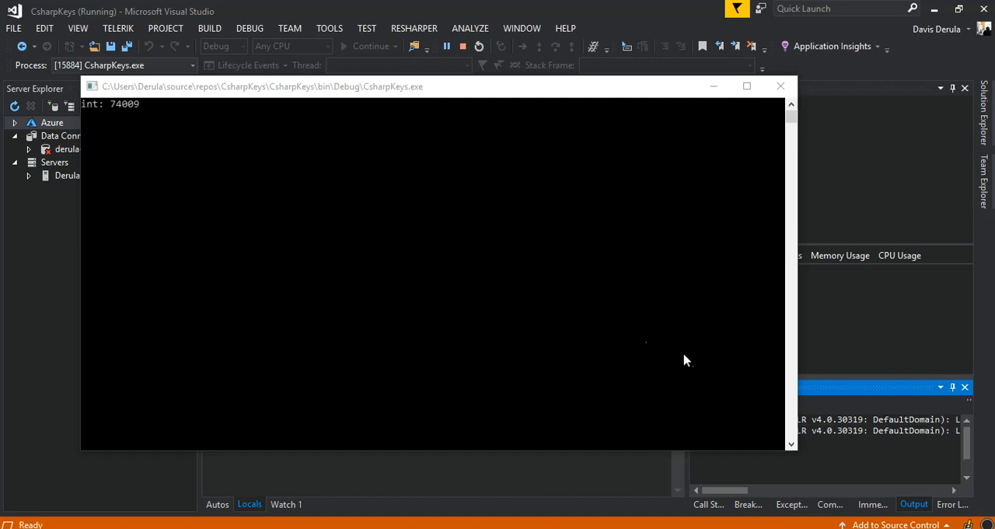
{"action": "mouse_move", "coordinate": [116, 130]}
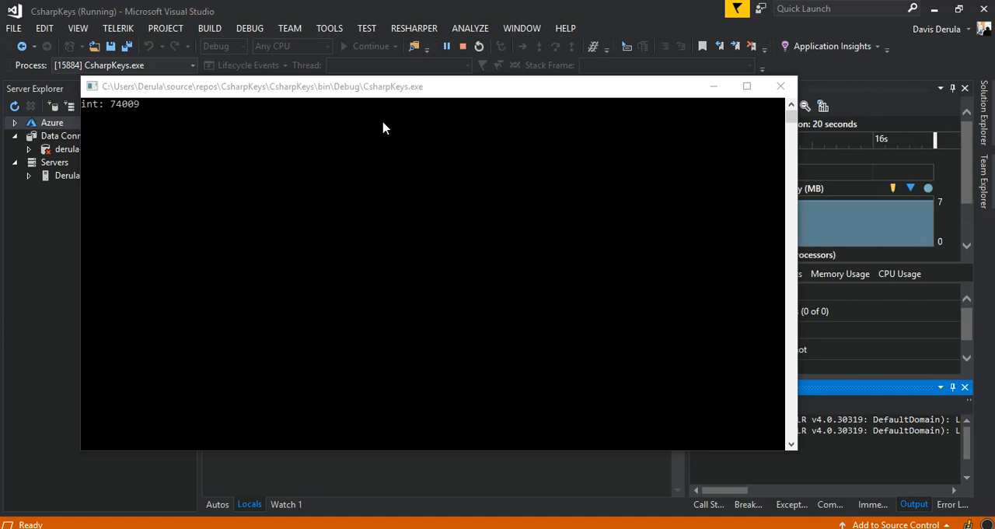
{"action": "mouse_move", "coordinate": [781, 85]}
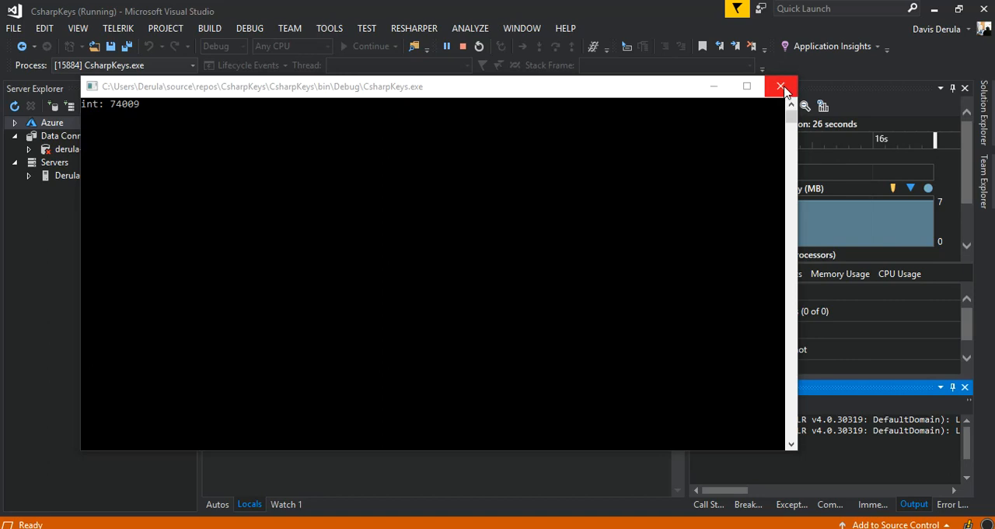
{"action": "left_click", "coordinate": [780, 87]}
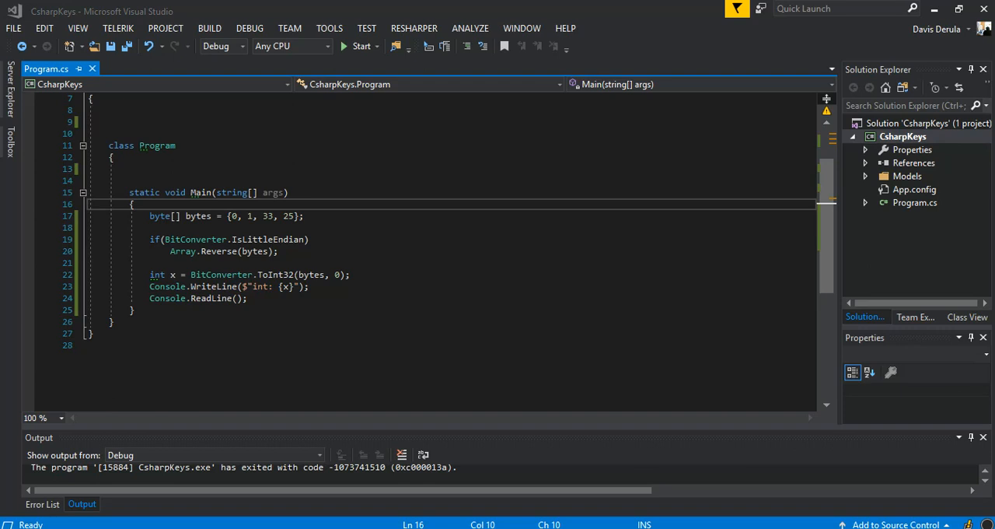
{"action": "mouse_move", "coordinate": [777, 295]}
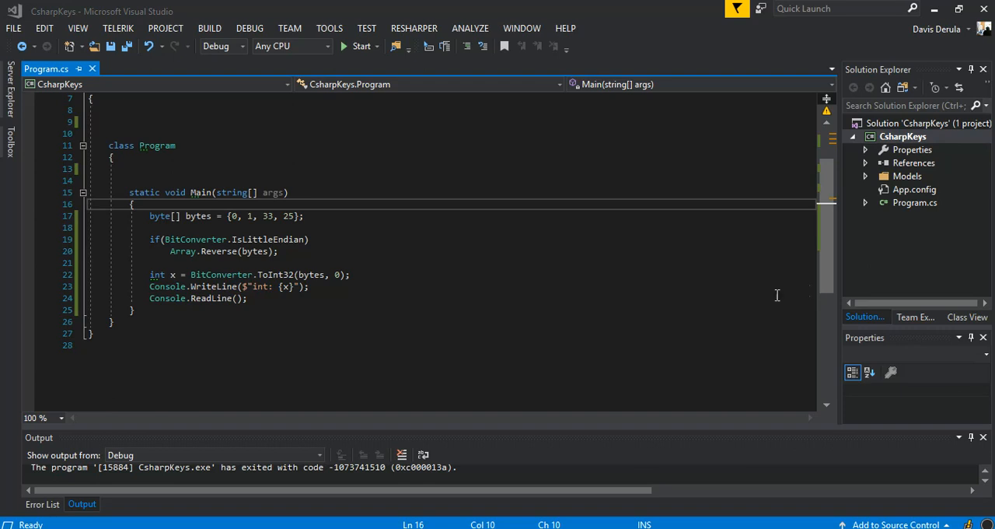
{"action": "mouse_move", "coordinate": [261, 307]}
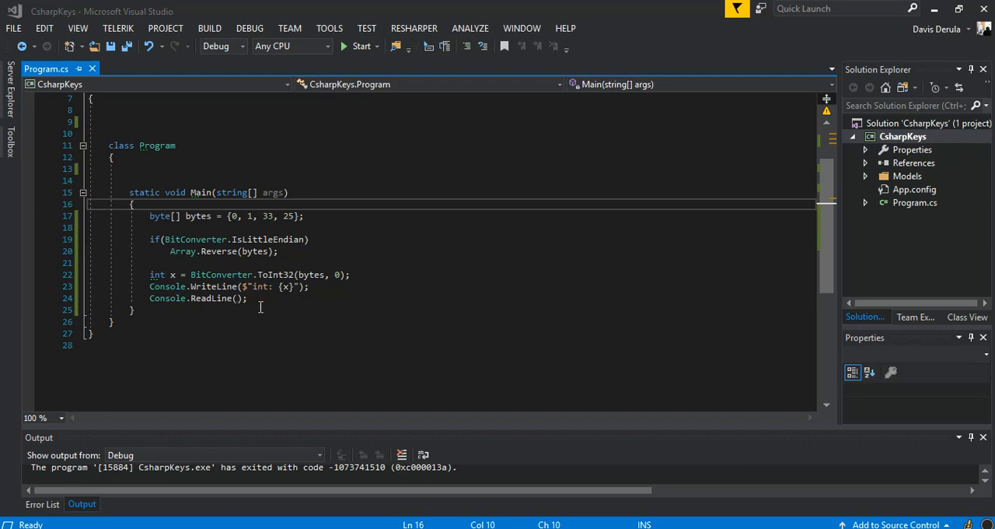
Add a 'convert back byte' console message after the int line.
{"action": "left_click", "coordinate": [321, 286]}
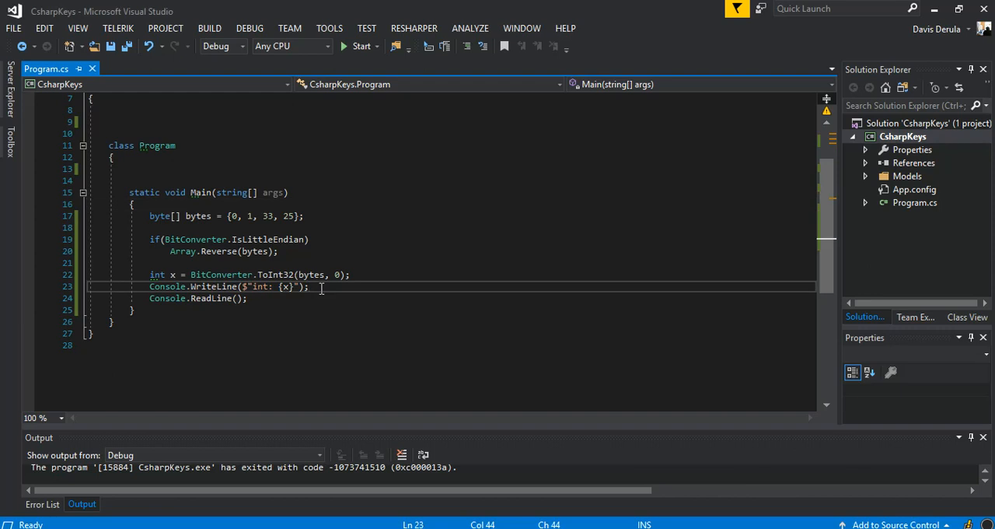
{"action": "type", "text": "c"}
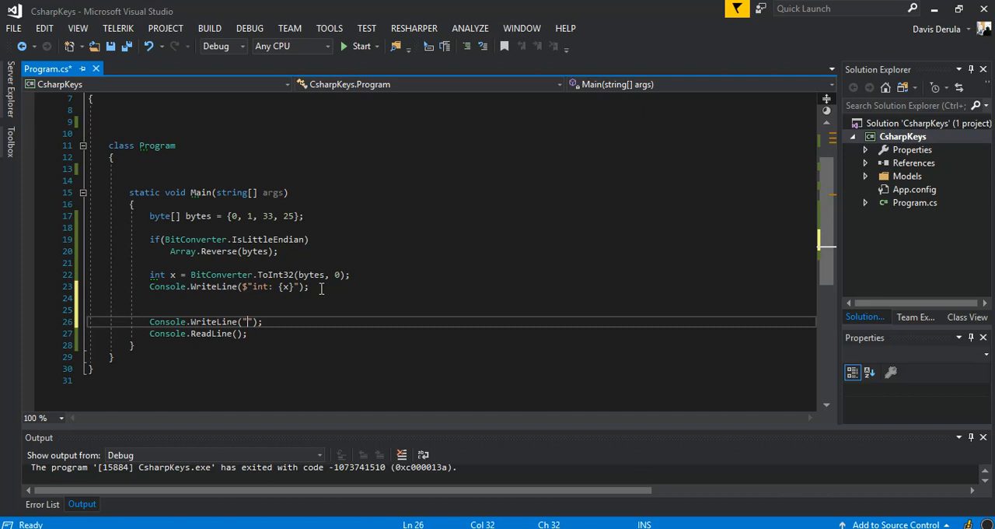
{"action": "type", "text": "convet"}
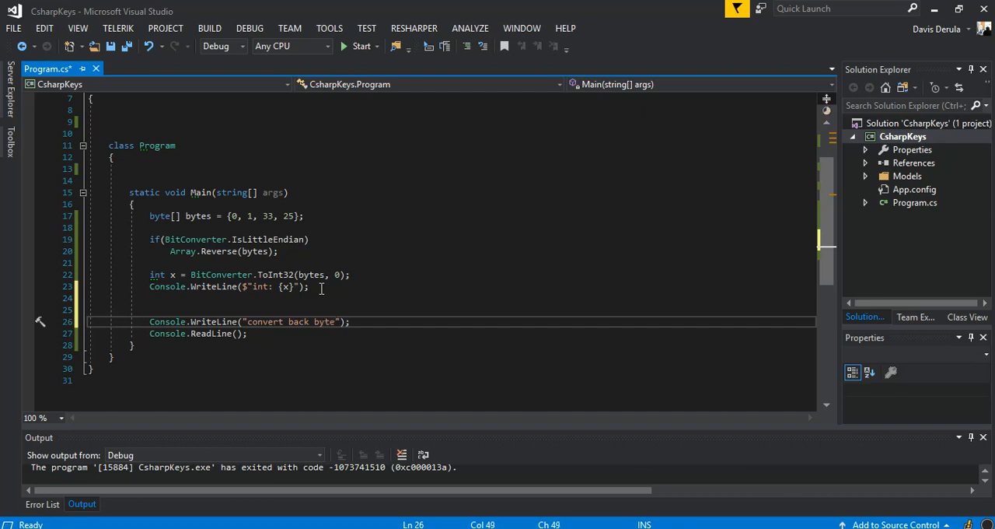
{"action": "key", "text": "Enter"}
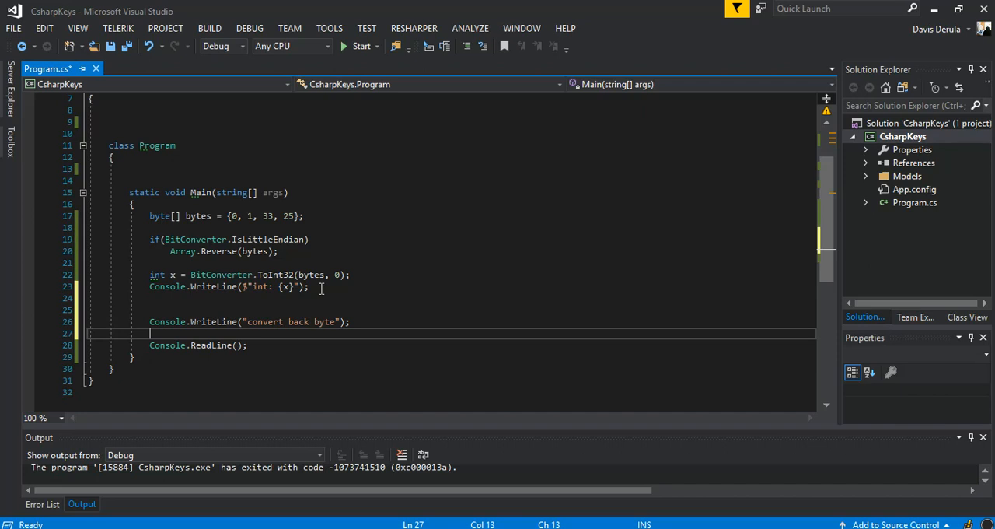
Declare bts = BitConverter.GetBytes(bytes) on the new line.
{"action": "type", "text": "bytes"}
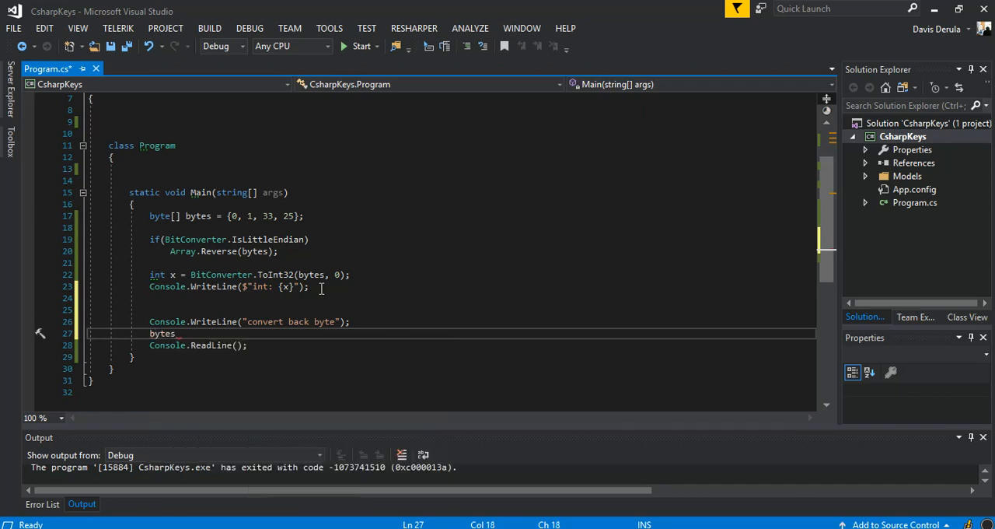
{"action": "type", "text": "[]"}
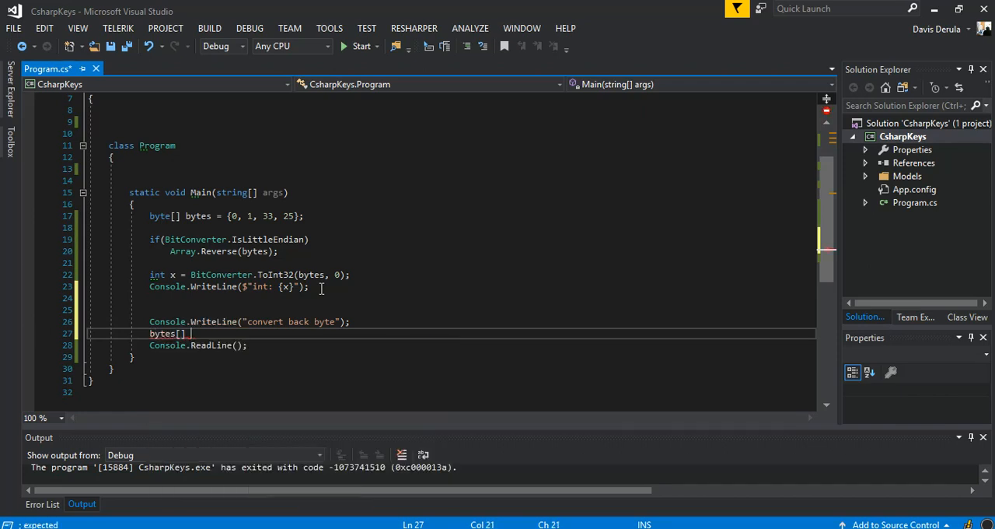
{"action": "type", "text": "bts"}
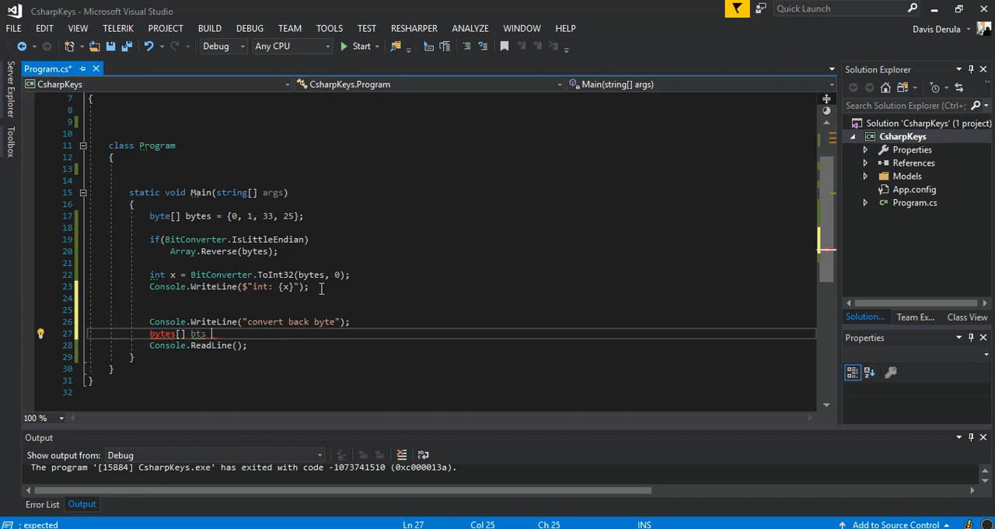
{"action": "type", "text": "="}
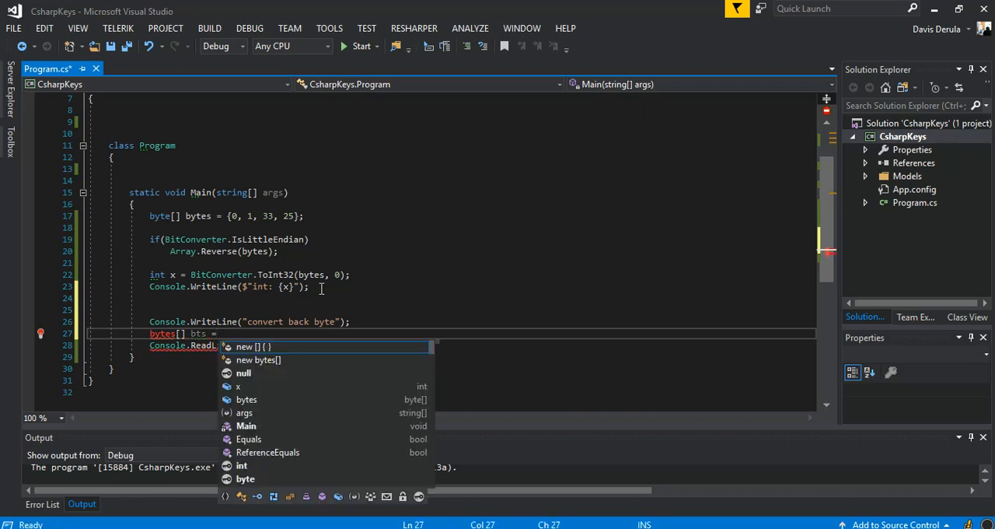
{"action": "type", "text": "b"}
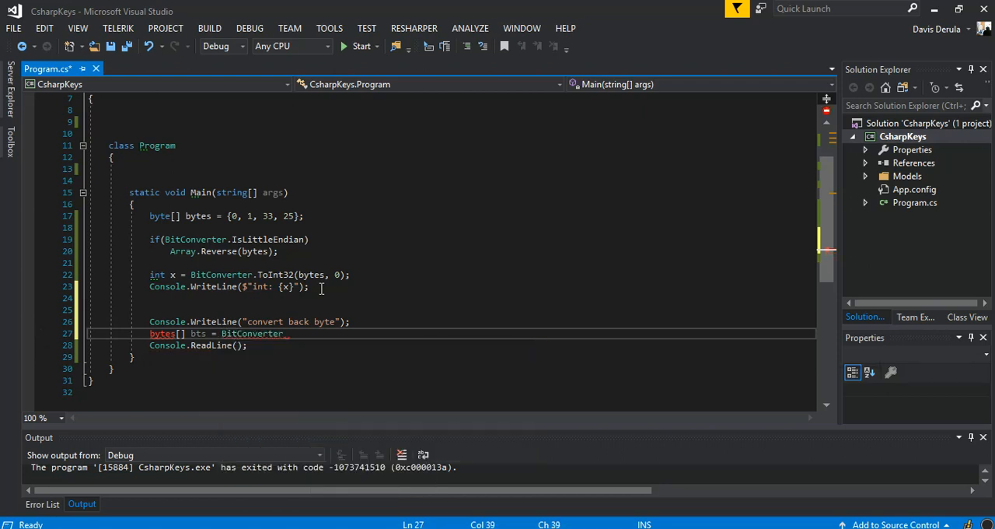
{"action": "type", "text": ".GetBytes("}
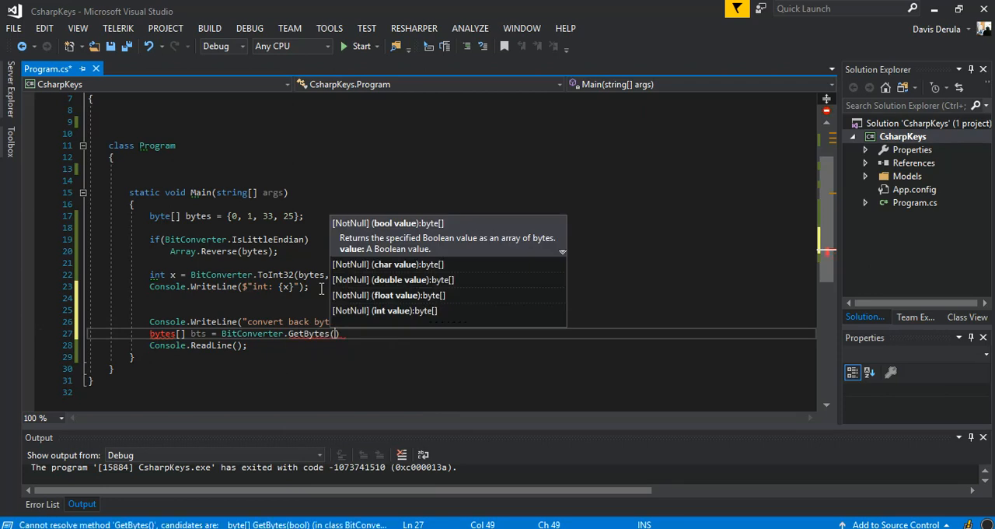
{"action": "type", "text": "bytes"}
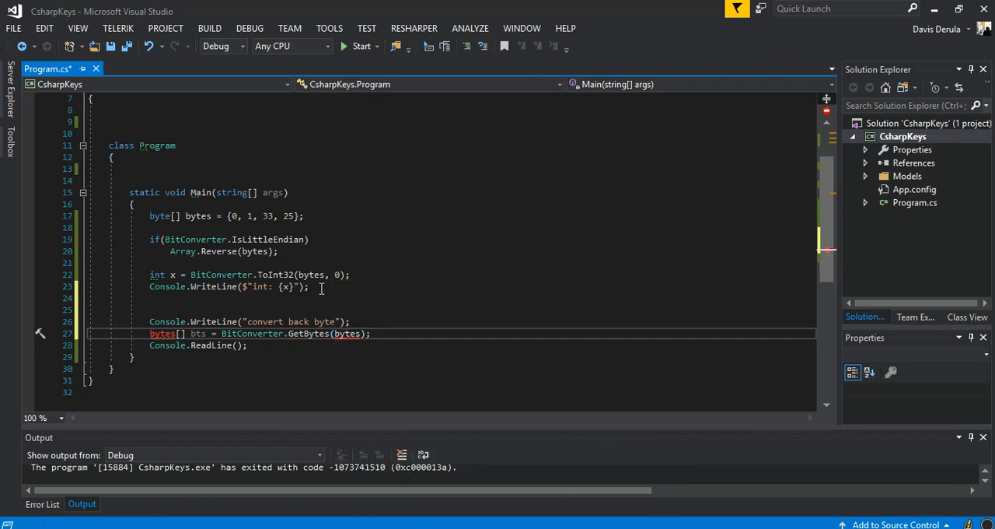
{"action": "mouse_move", "coordinate": [161, 332]}
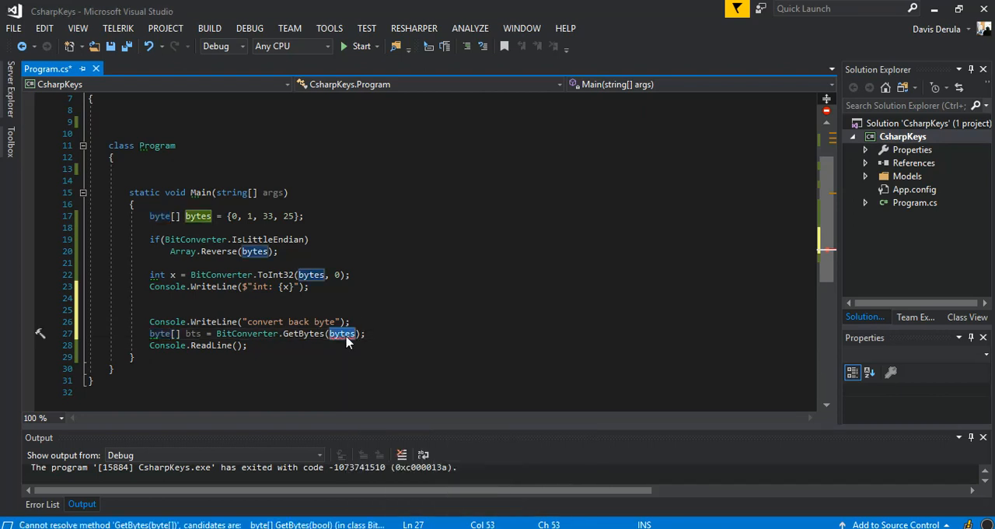
Pass x to GetBytes and print $"Byte Array: {bts}" on a new line.
{"action": "type", "text": "x"}
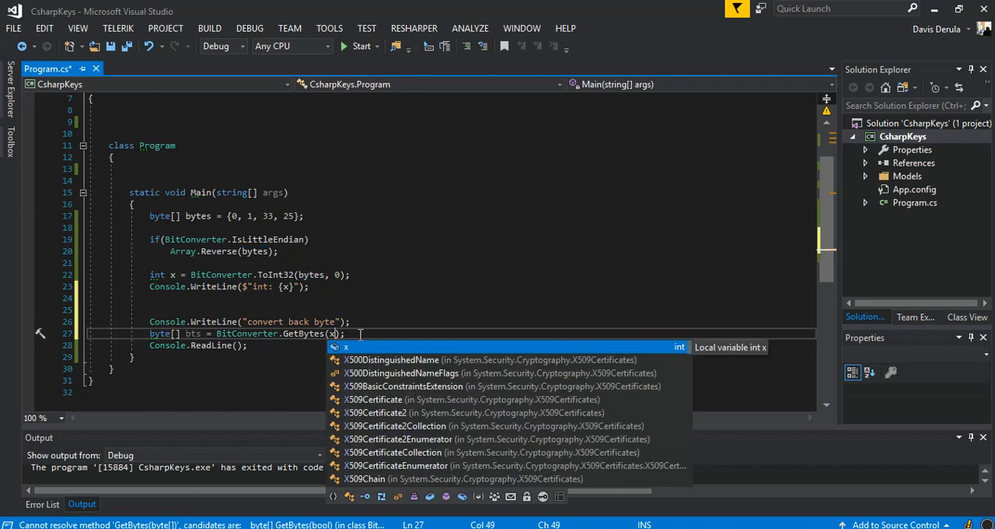
{"action": "key", "text": "Return"}
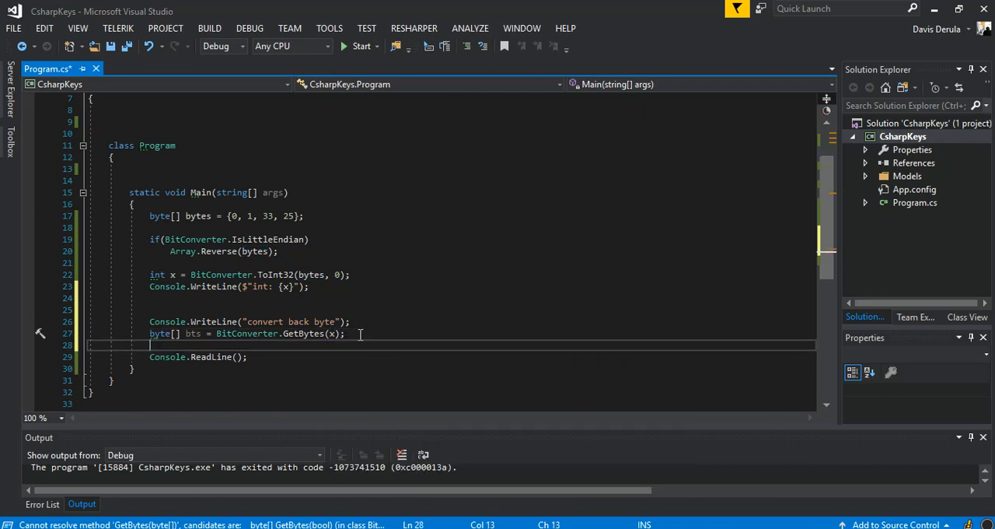
{"action": "type", "text": "Console.WriteLine();"}
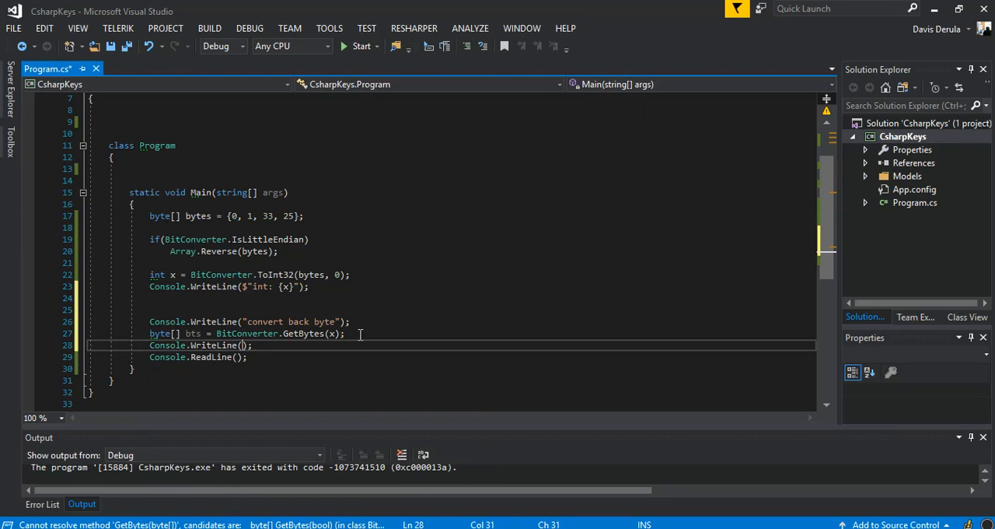
{"action": "type", "text": "$\"Byt\""}
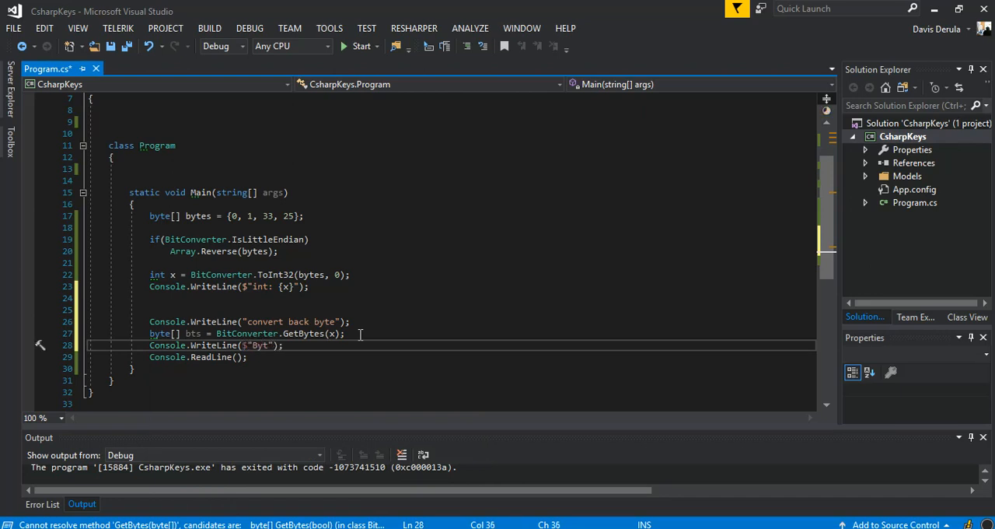
{"action": "type", "text": "e"}
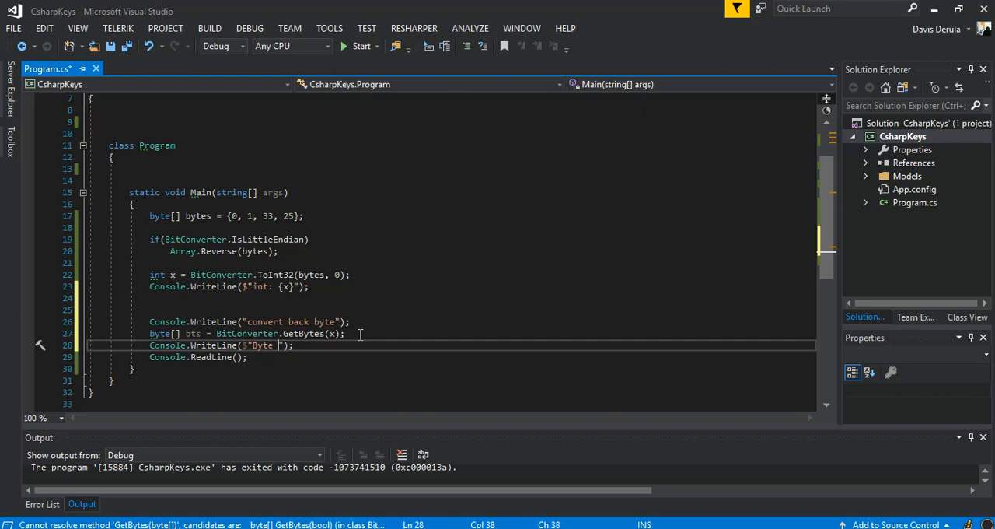
{"action": "type", "text": "Arre"}
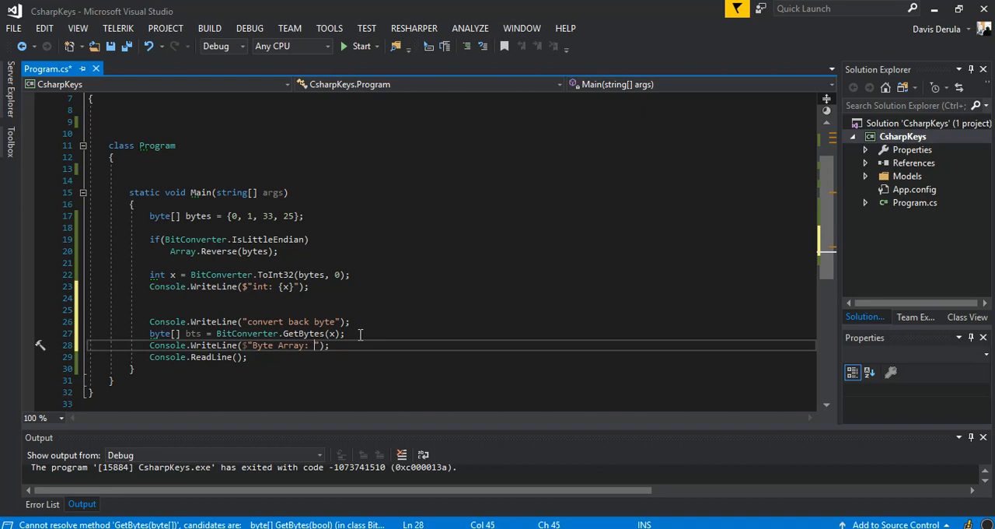
{"action": "type", "text": "{b"}
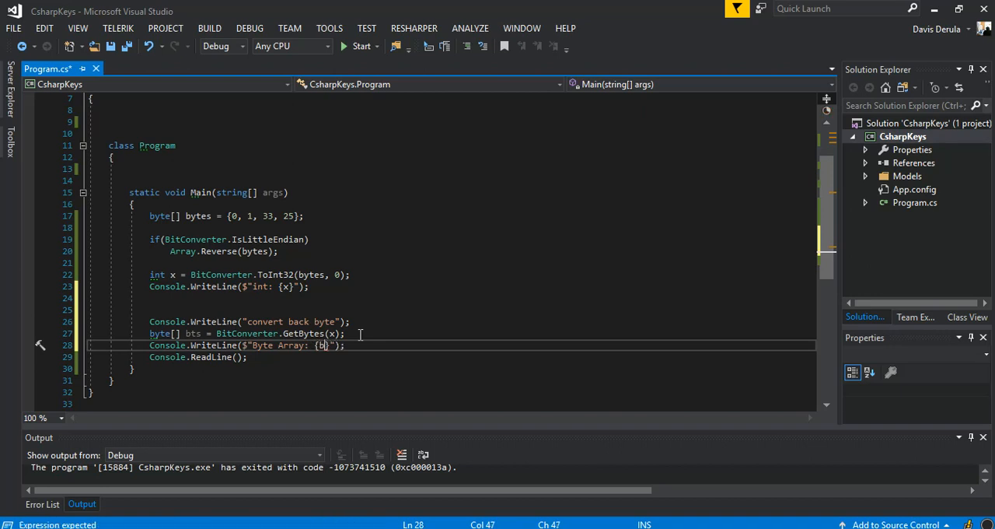
{"action": "type", "text": "ts"}
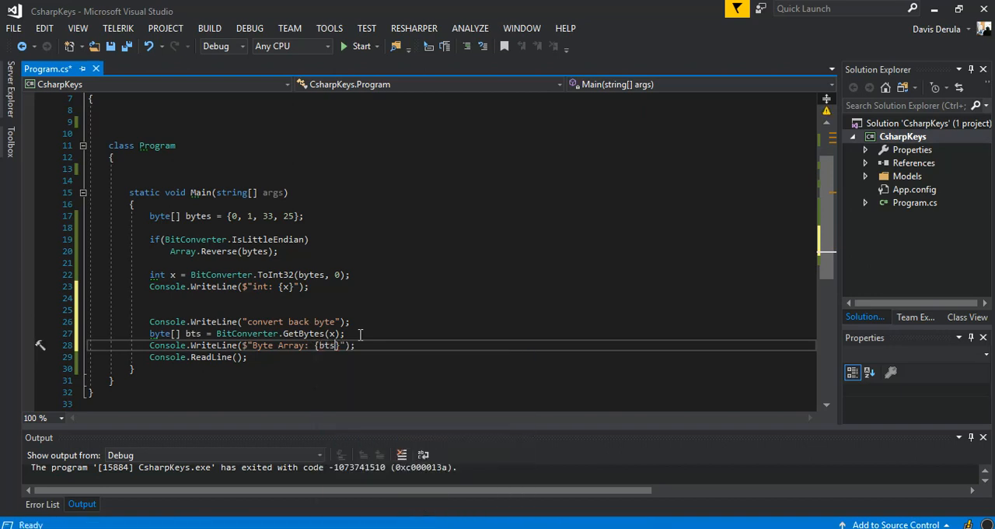
{"action": "double_click", "coordinate": [326, 345]}
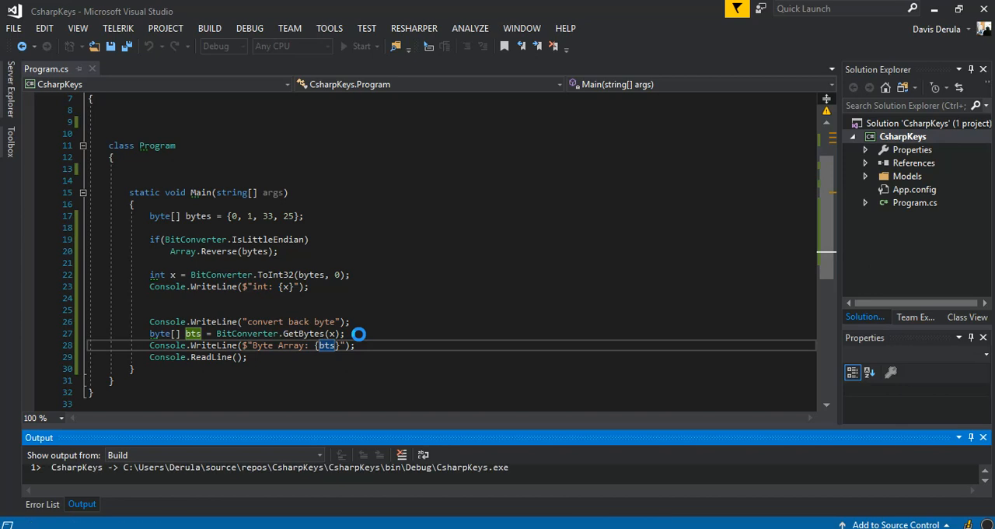
Run the program and close its empty console window.
{"action": "left_click", "coordinate": [362, 46]}
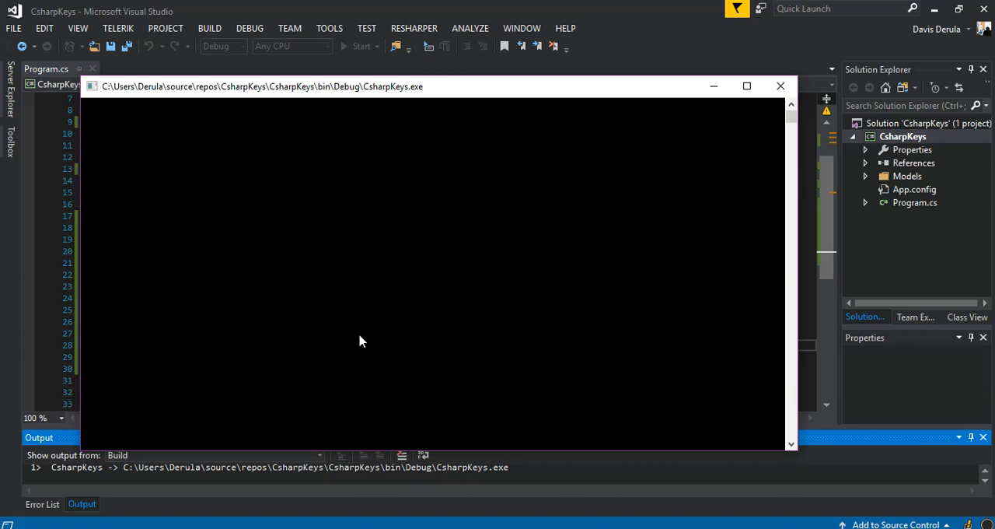
{"action": "left_click", "coordinate": [360, 46]}
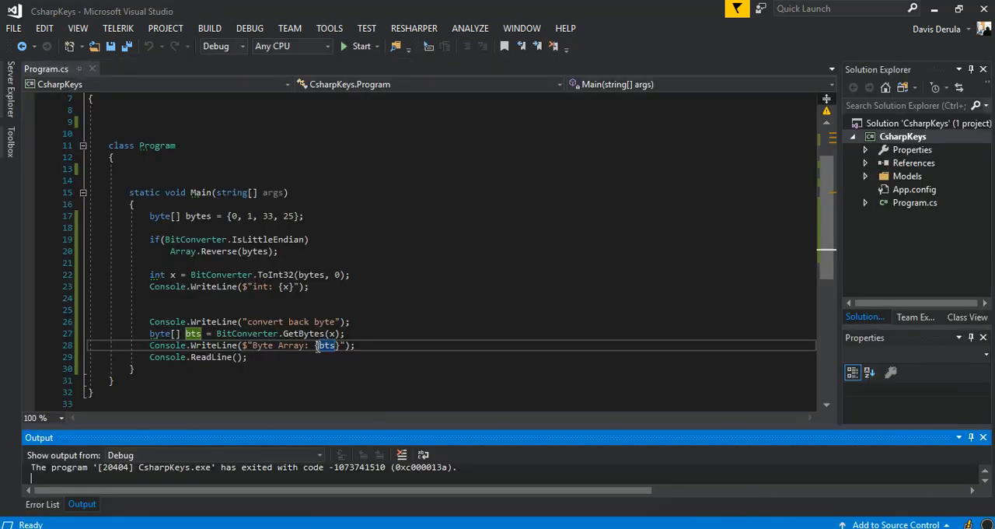
Replace {bts} with {BitConverter.ToString(bts)} in the Byte Array message.
{"action": "left_click", "coordinate": [325, 345]}
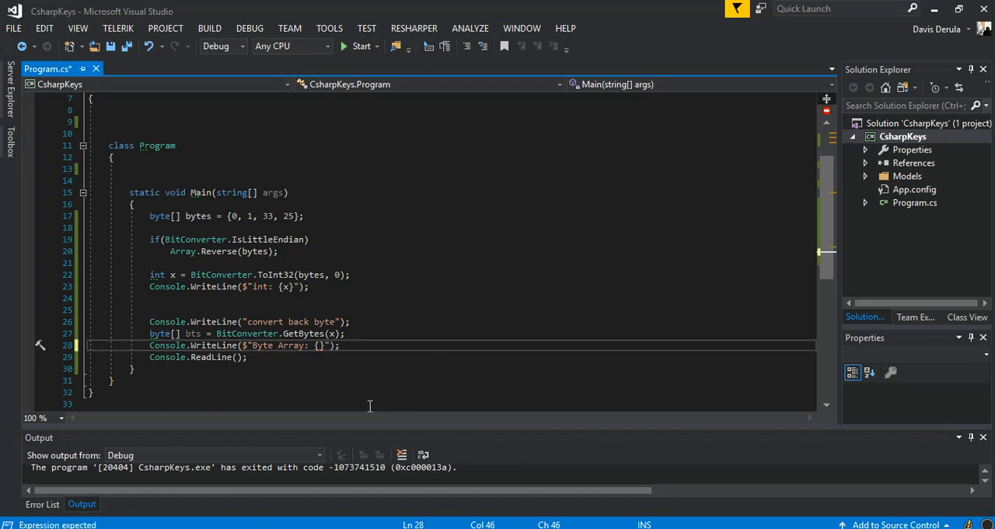
{"action": "type", "text": "bit"}
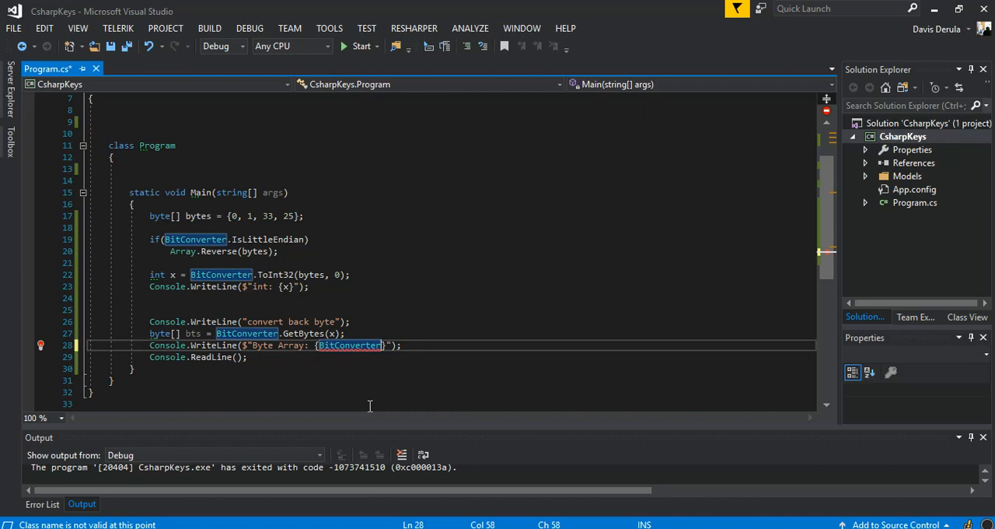
{"action": "type", "text": "to"}
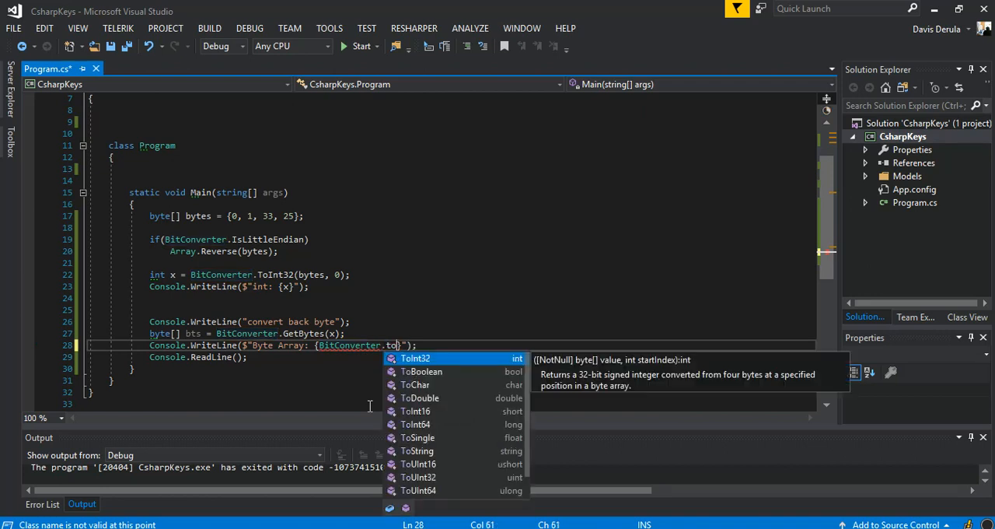
{"action": "type", "text": "s"}
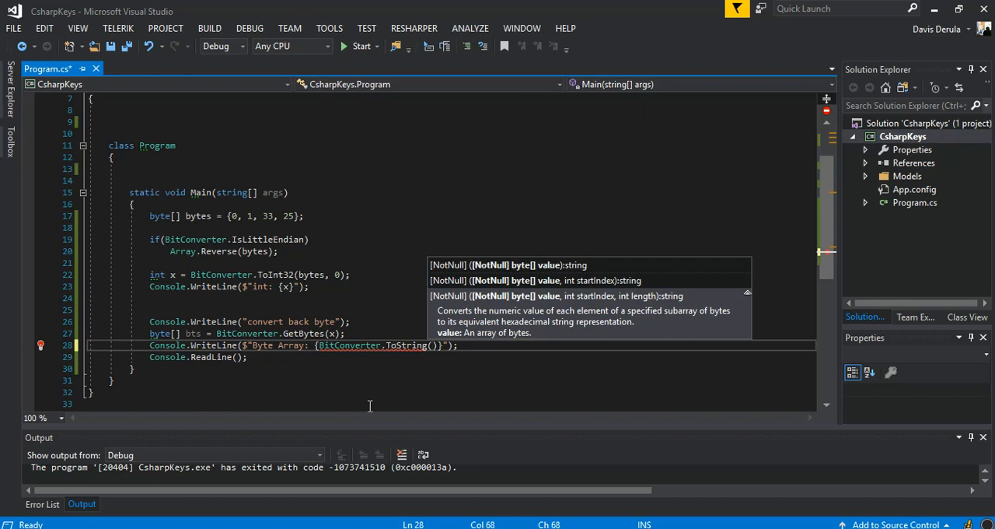
{"action": "type", "text": "b"}
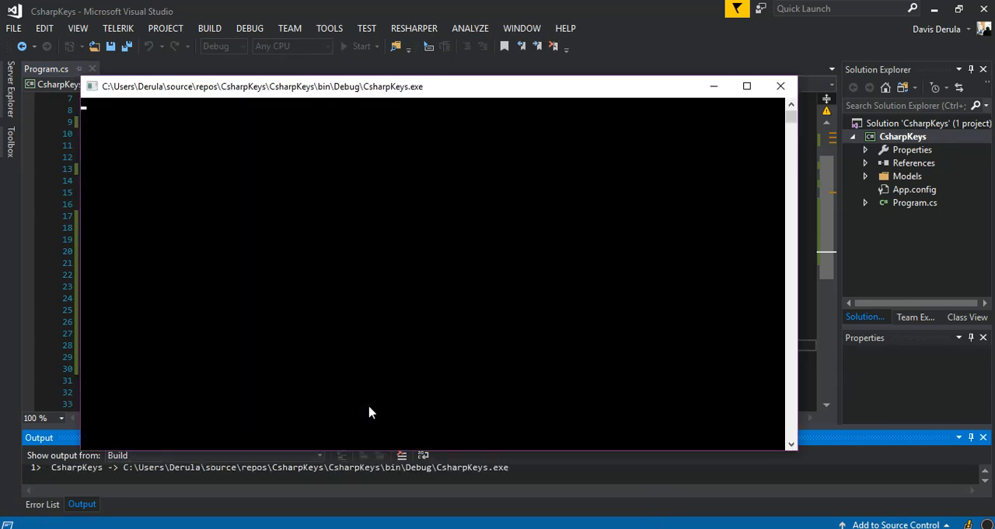
Run the program to show int: 74009 and Byte Array: 19-21-01-00.
{"action": "left_click", "coordinate": [360, 45]}
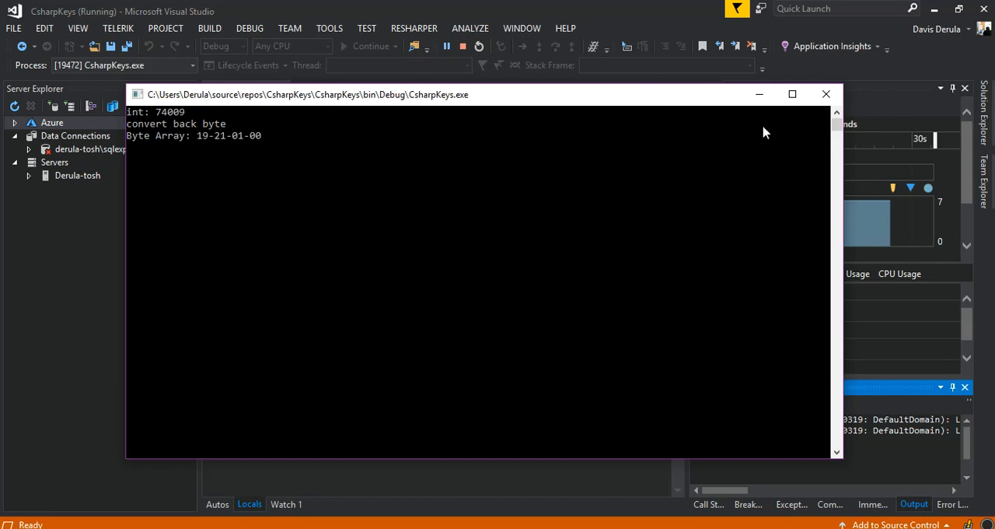
{"action": "mouse_move", "coordinate": [682, 150]}
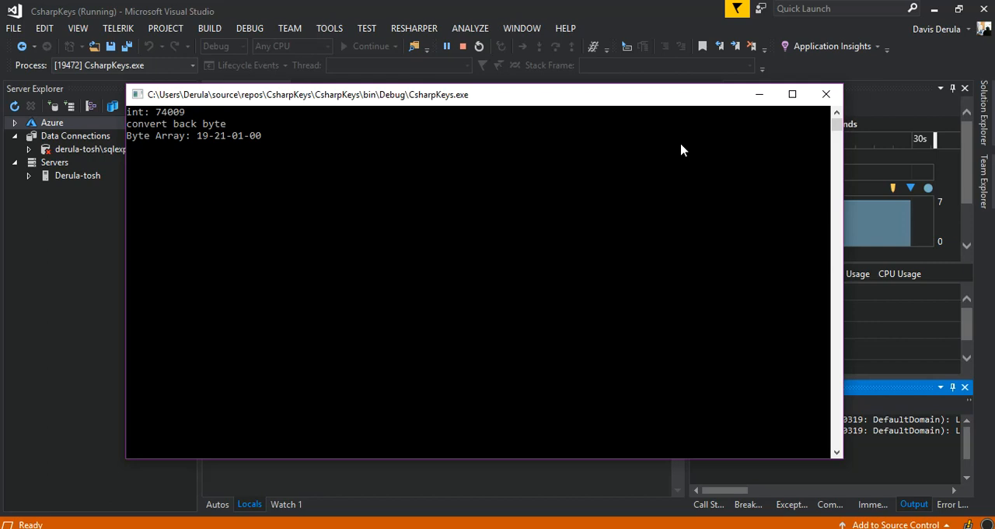
{"action": "mouse_move", "coordinate": [675, 155]}
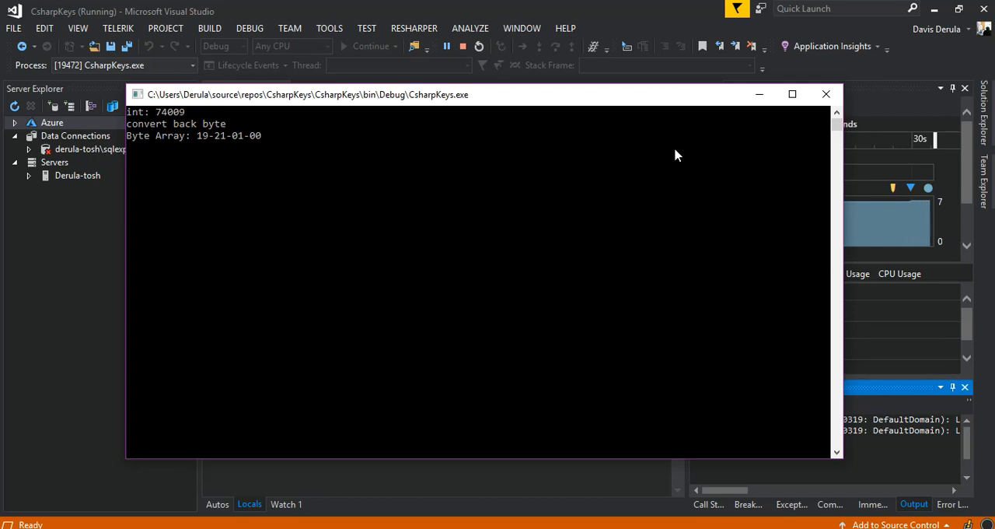